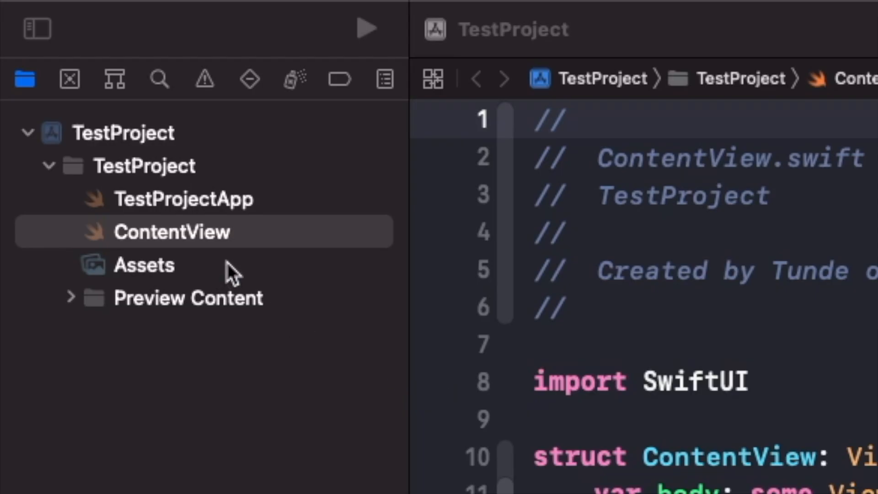
# Open the Assets catalog from the Project Navigator, listing AccentColor and AppIcon.
pyautogui.click(144, 264)
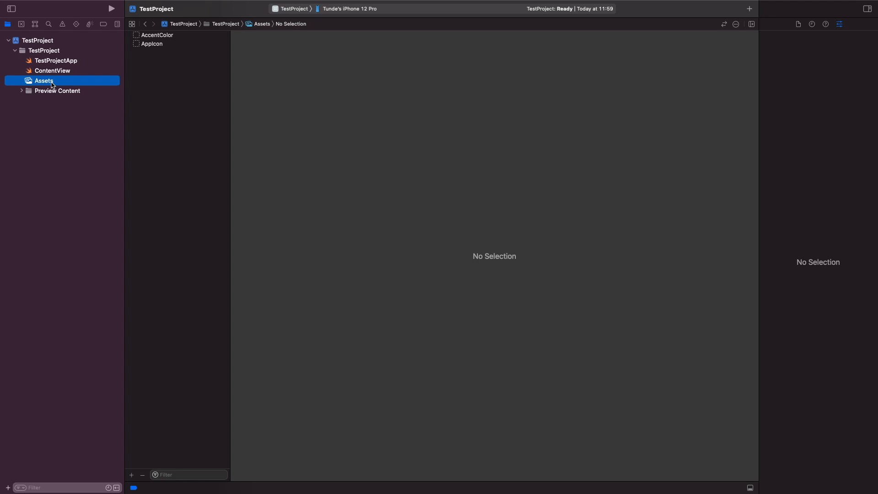
pyautogui.moveTo(87, 63)
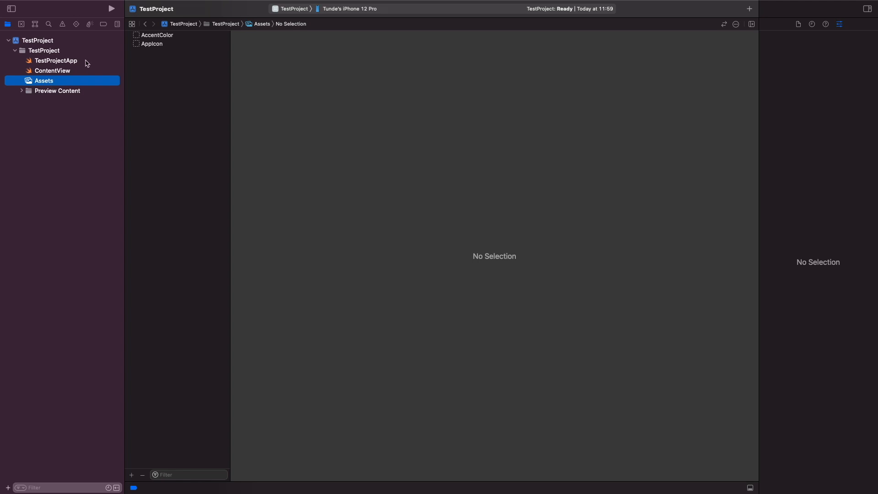
pyautogui.moveTo(143, 104)
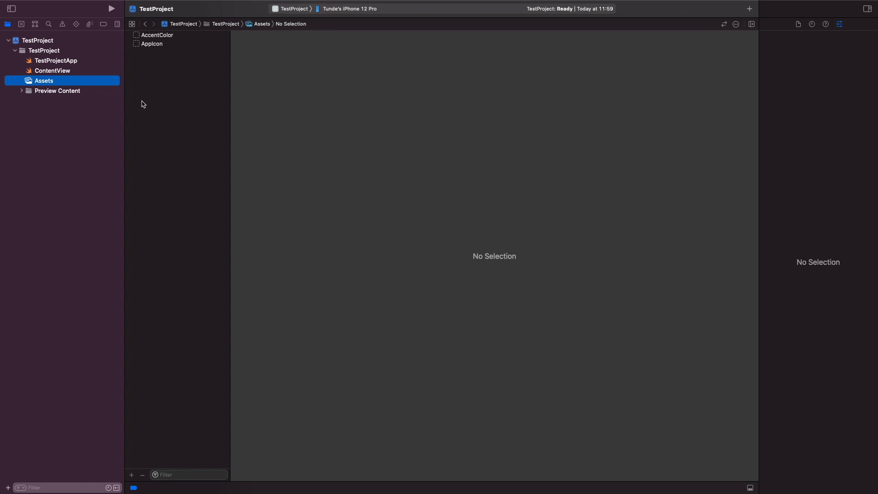
pyautogui.moveTo(184, 122)
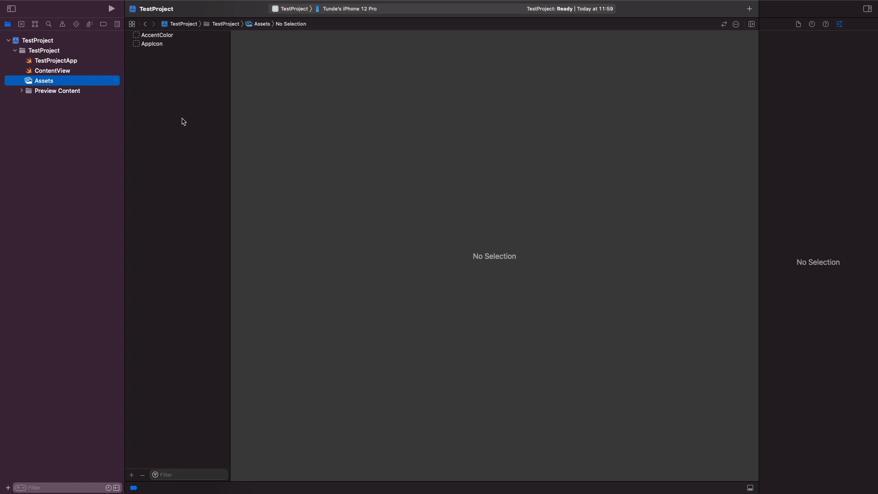
pyautogui.moveTo(143, 72)
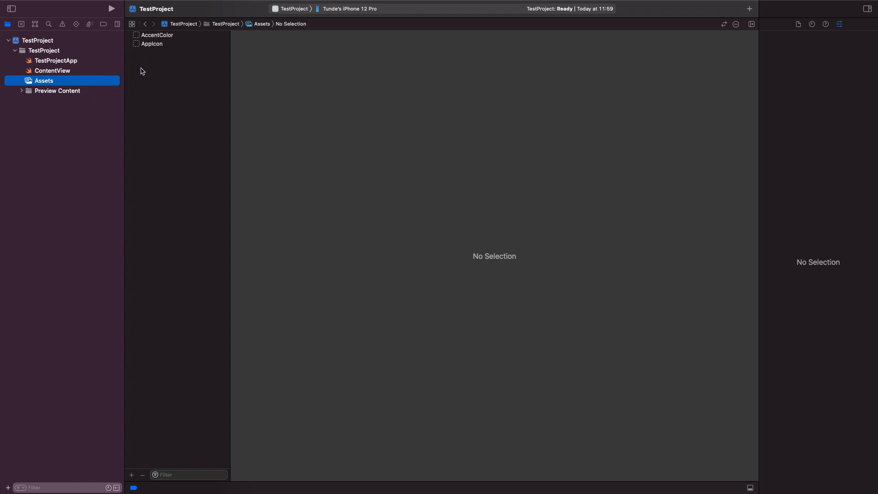
pyautogui.moveTo(132, 73)
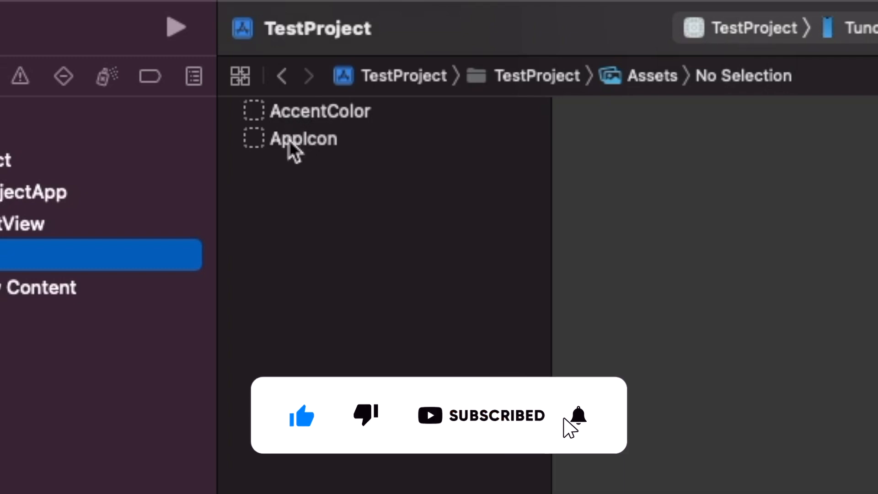
# Select AccentColor and its Universal colour slot to show its Color attributes.
pyautogui.click(578, 416)
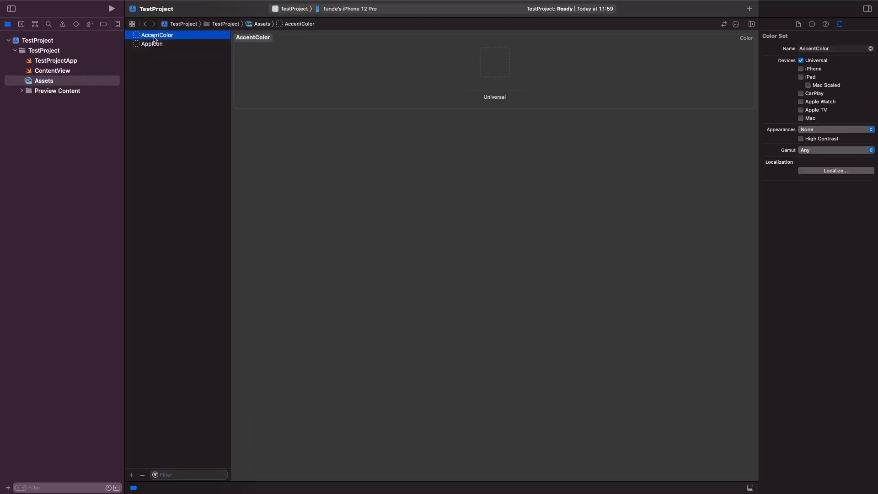
pyautogui.moveTo(164, 97)
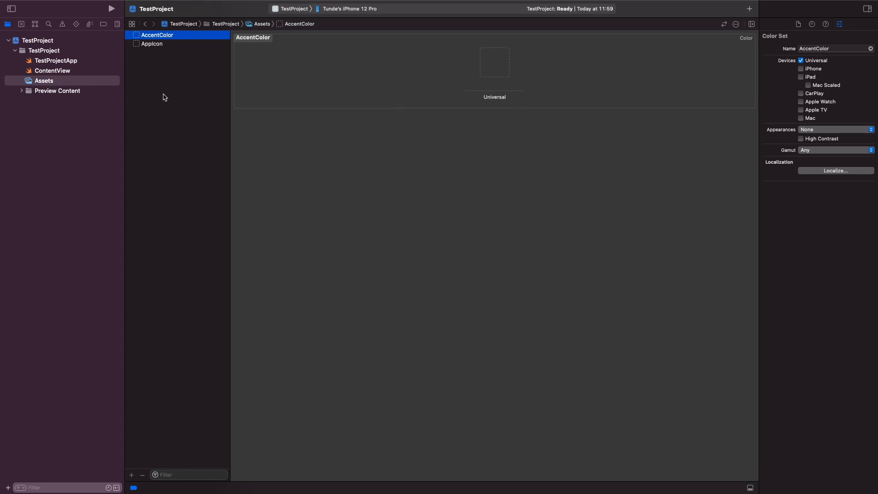
pyautogui.moveTo(413, 185)
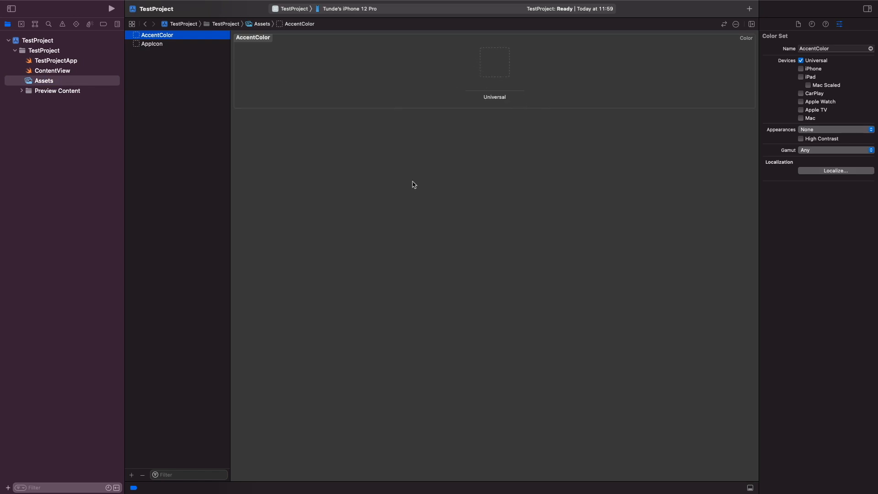
pyautogui.moveTo(484, 115)
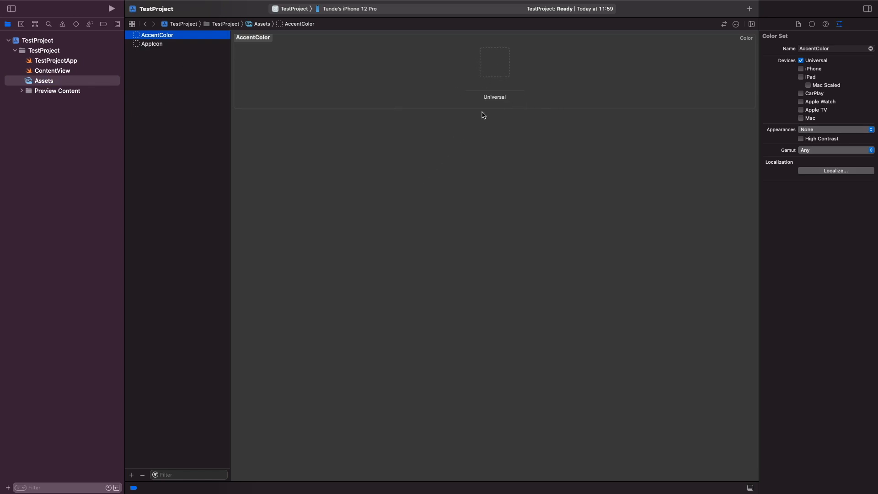
pyautogui.moveTo(758, 142)
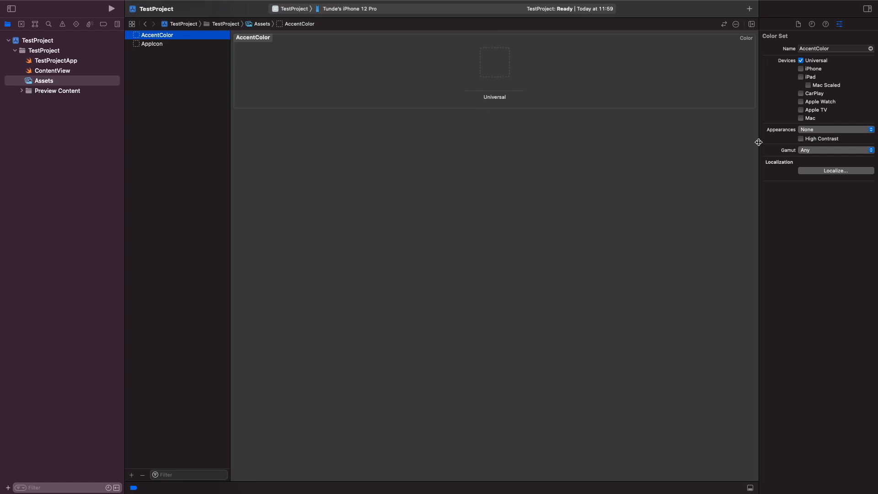
pyautogui.moveTo(743, 217)
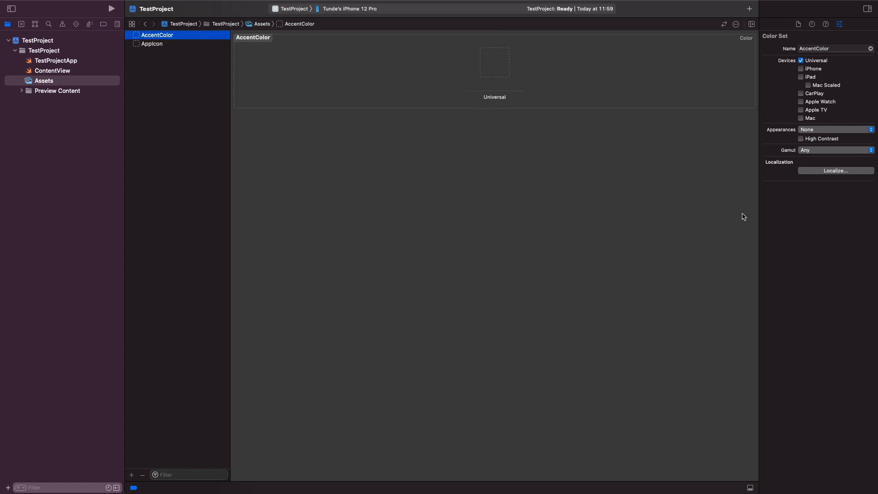
pyautogui.moveTo(818, 129)
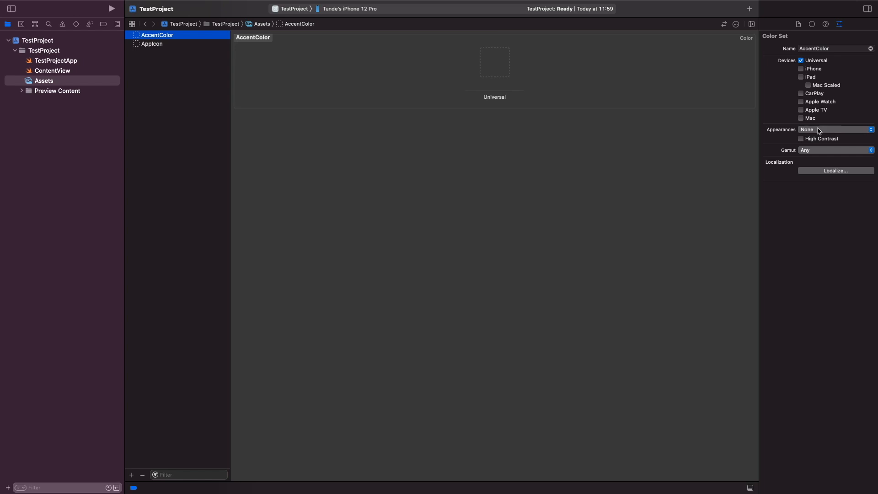
pyautogui.moveTo(483, 80)
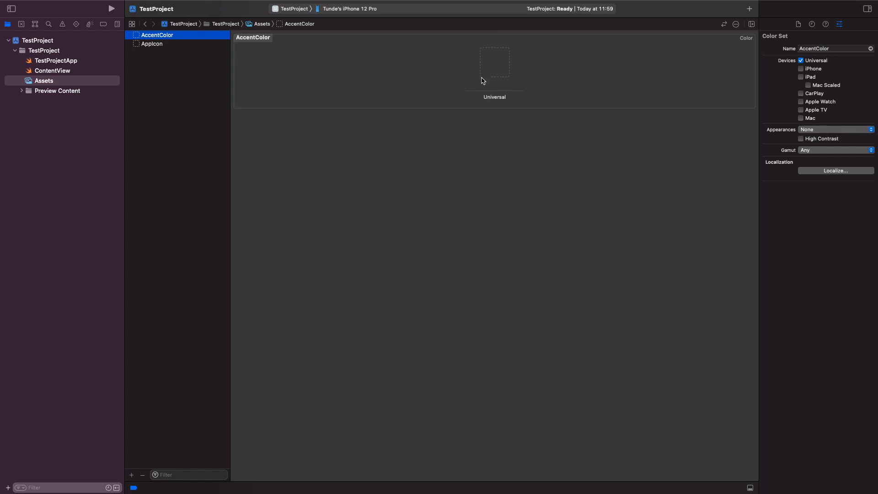
pyautogui.moveTo(508, 77)
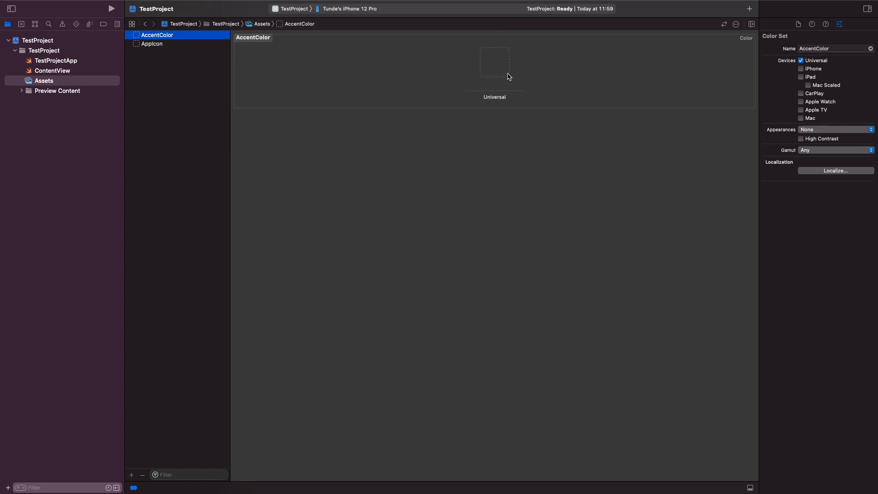
pyautogui.click(494, 63)
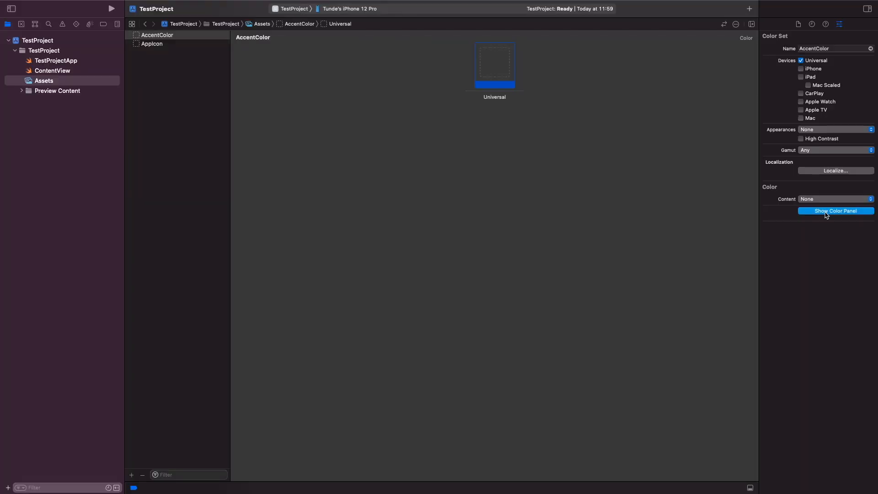
# Set AccentColor's Universal colour to sRGB blue (0.188, 0.235, 1.000) using the colour picker.
pyautogui.click(835, 211)
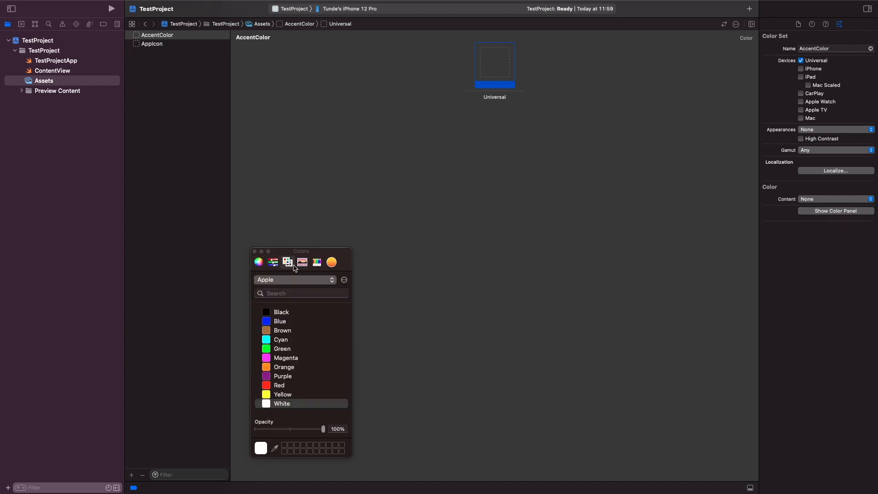
pyautogui.click(273, 262)
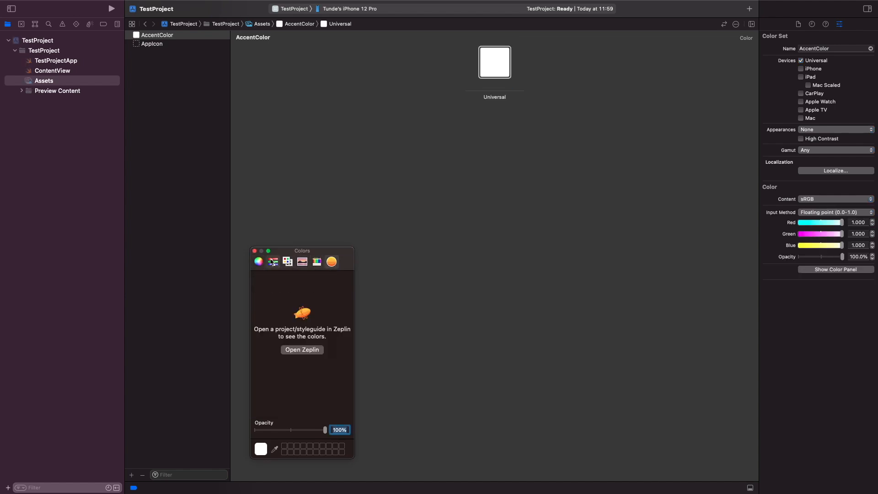
pyautogui.click(258, 262)
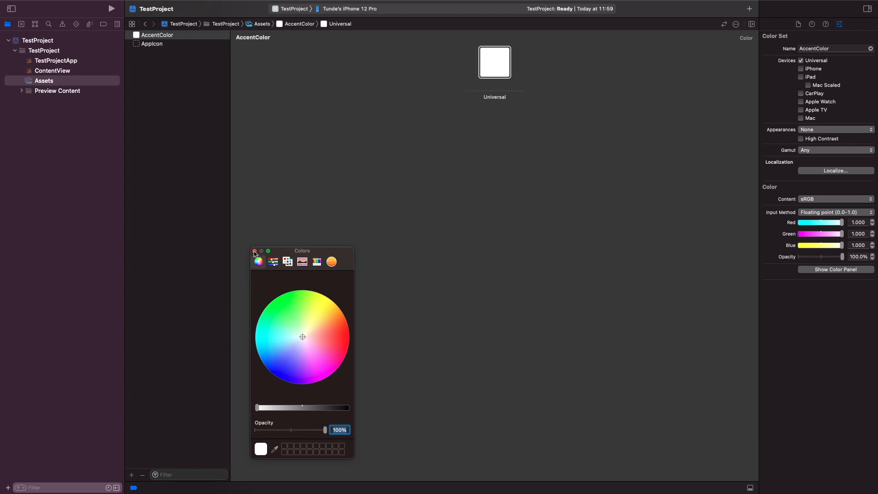
pyautogui.click(254, 251)
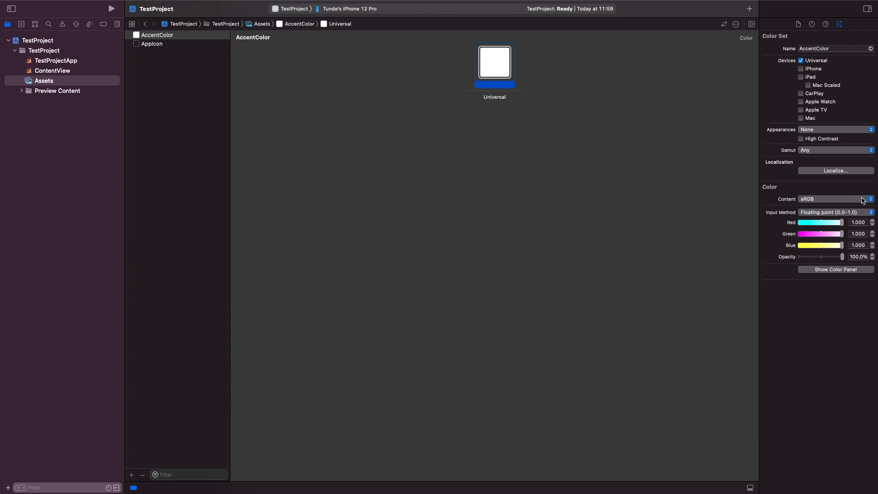
pyautogui.click(870, 199)
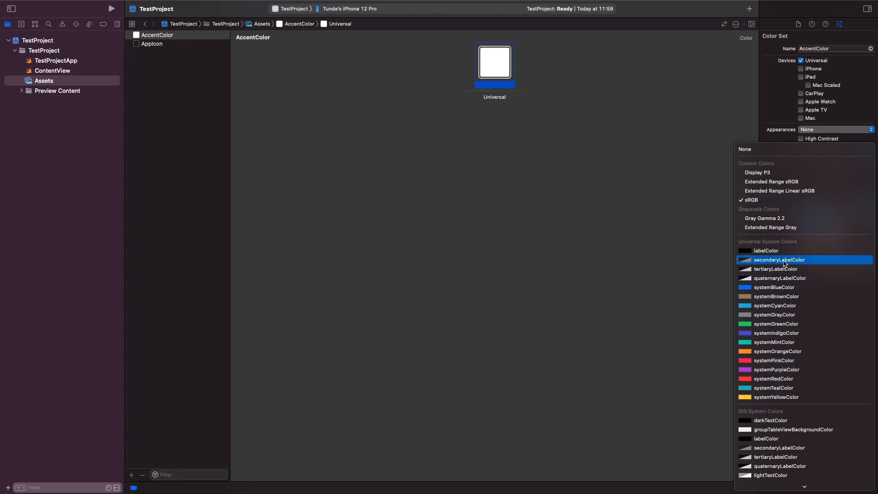
pyautogui.scroll(-3)
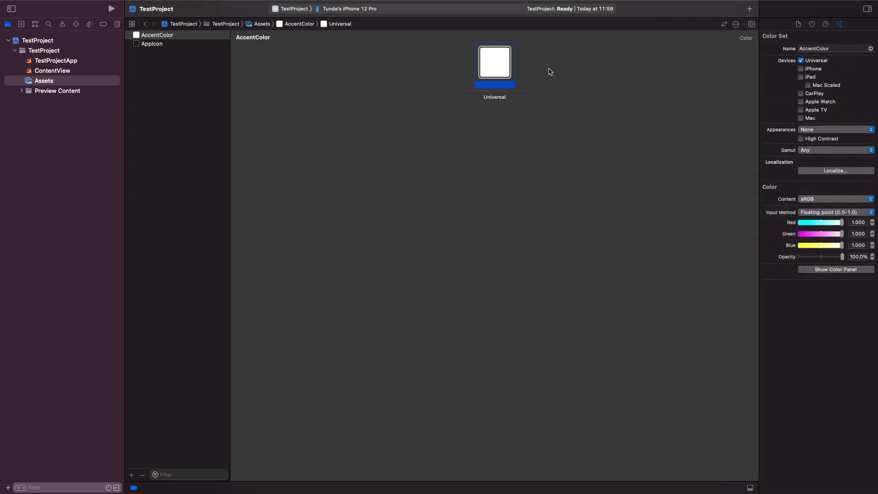
pyautogui.click(835, 269)
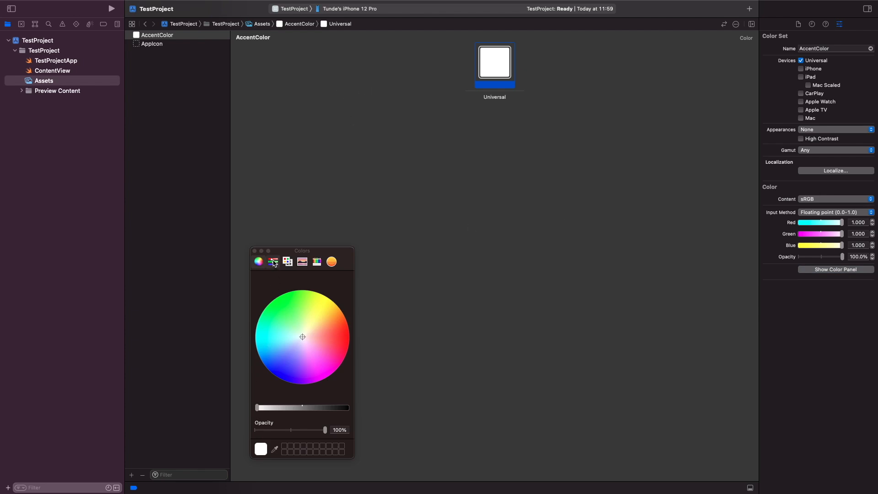
pyautogui.click(273, 262)
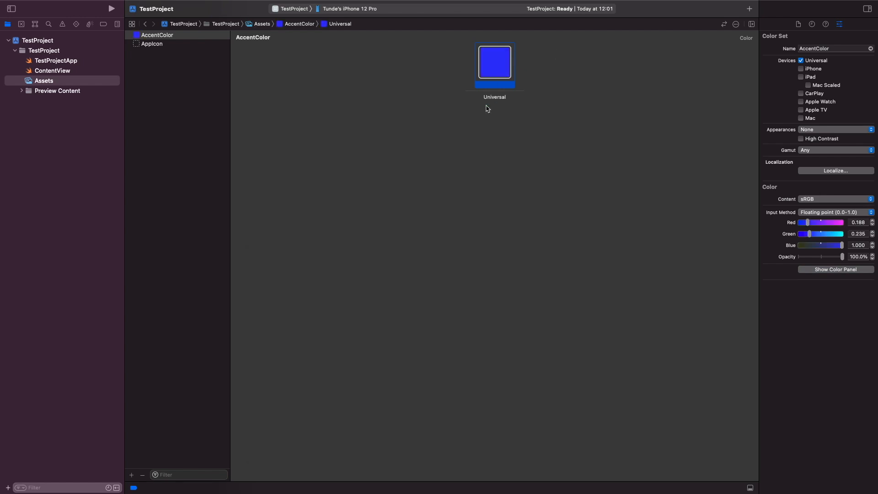
pyautogui.moveTo(469, 43)
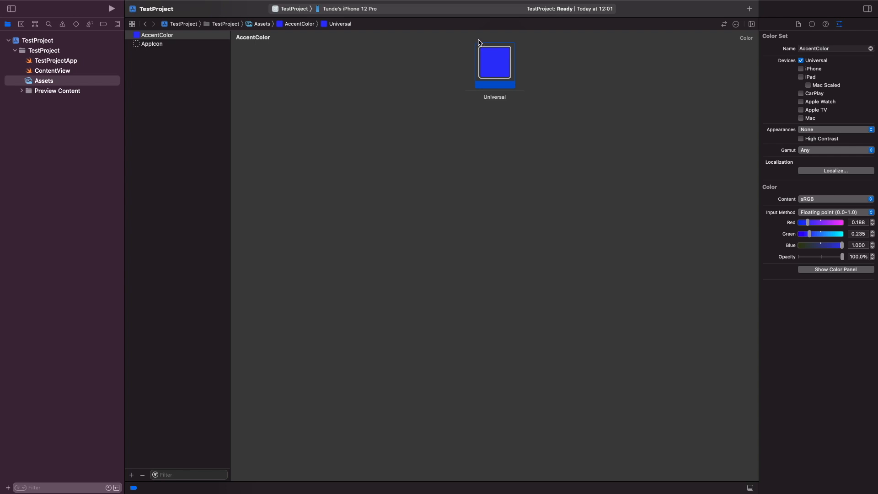
pyautogui.moveTo(483, 45)
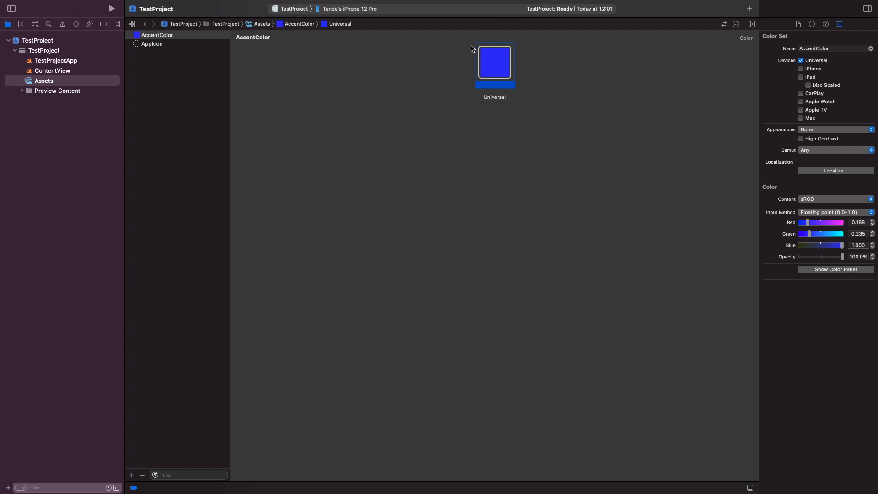
pyautogui.moveTo(440, 67)
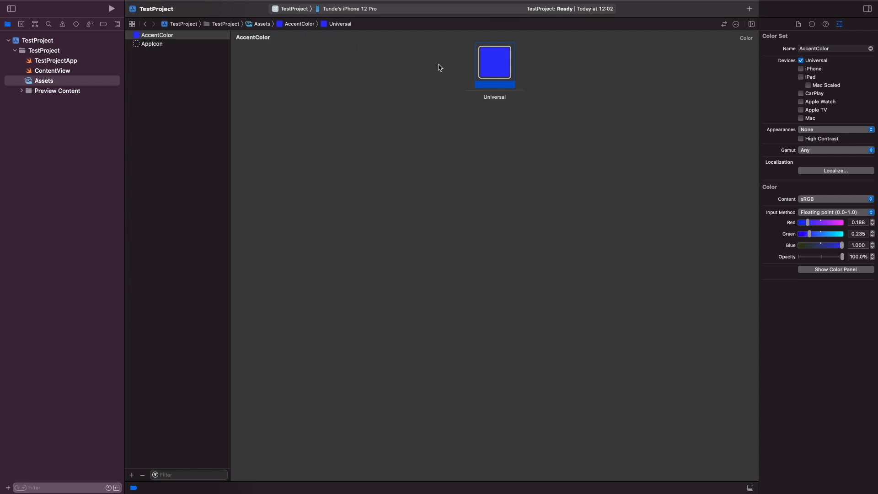
pyautogui.moveTo(64, 74)
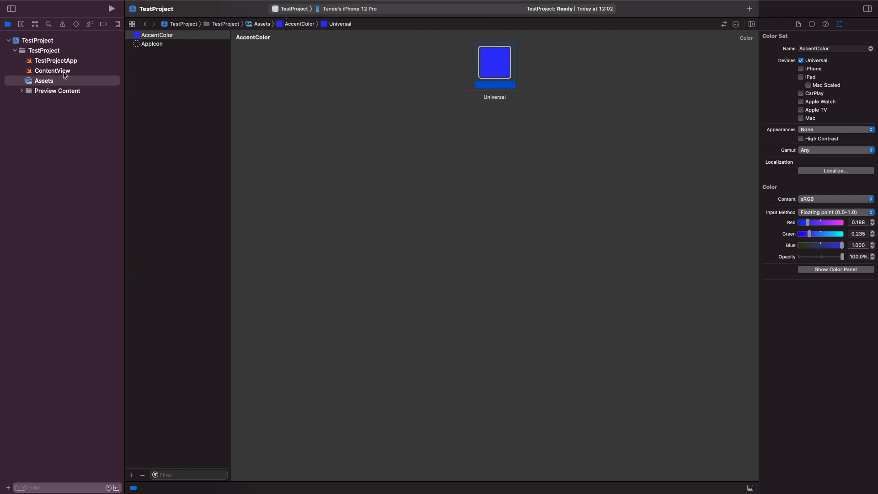
# Resume the preview and add .foregroundColor(.accentColor) after .padding() on the Hello, world! Text.
pyautogui.click(53, 70)
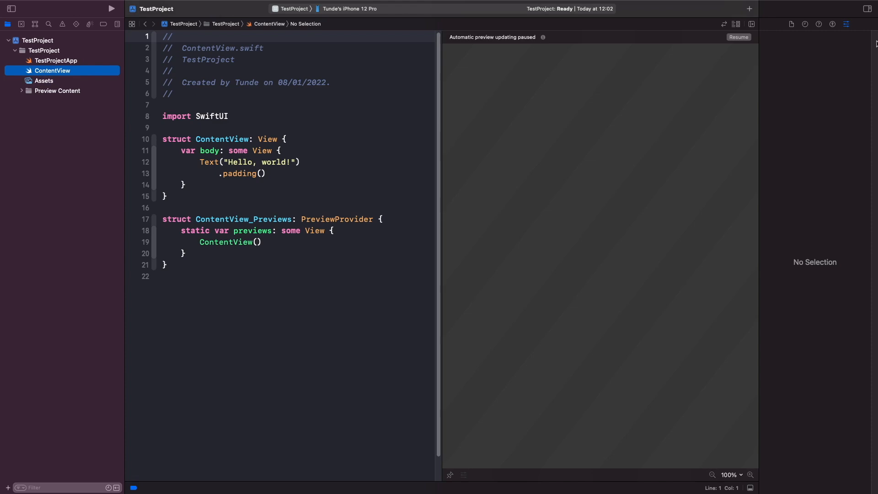
pyautogui.click(738, 37)
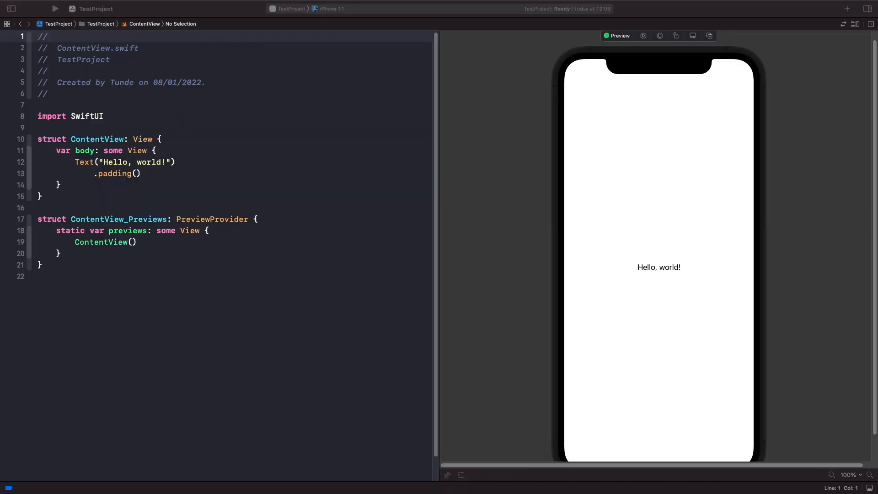
pyautogui.moveTo(627, 278)
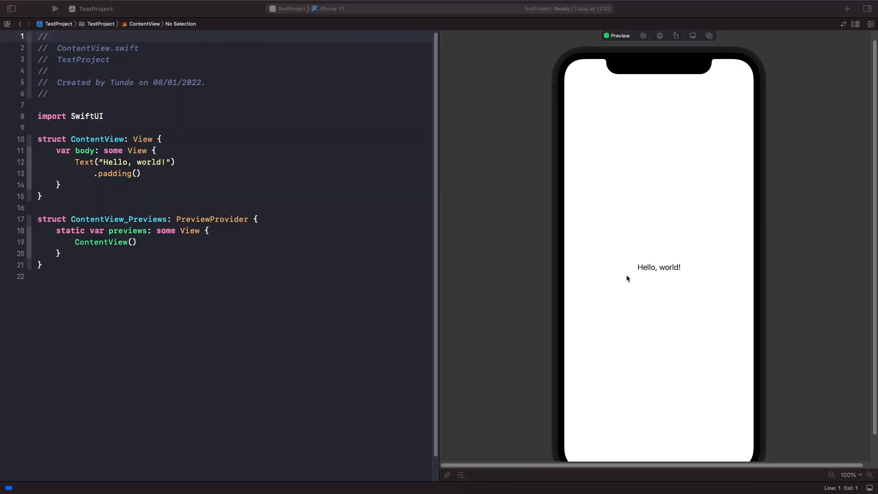
pyautogui.moveTo(186, 172)
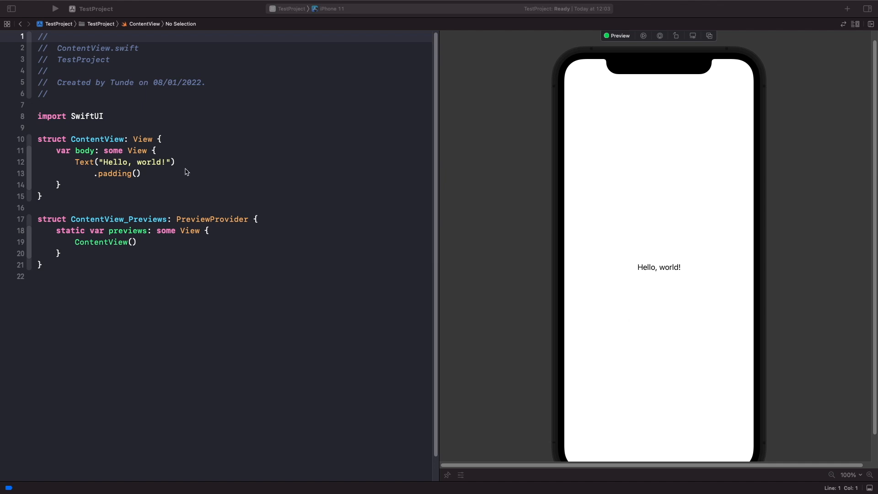
pyautogui.click(142, 174)
pyautogui.write('.')
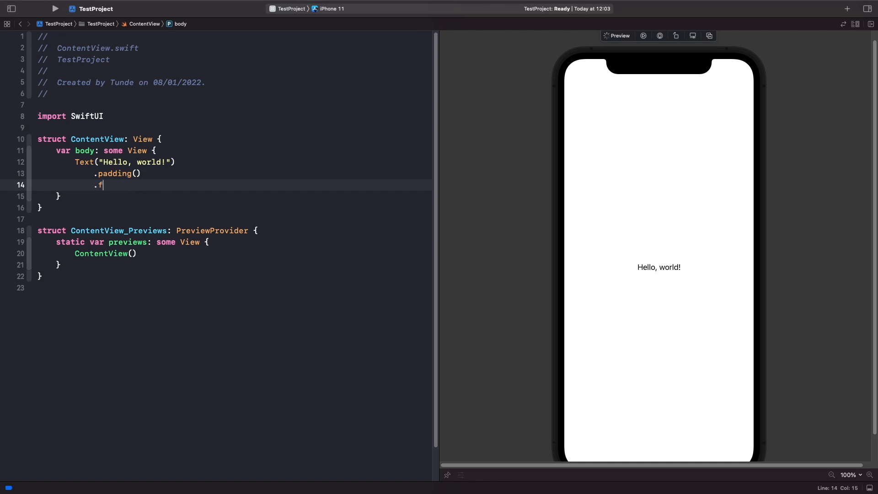
pyautogui.write('f')
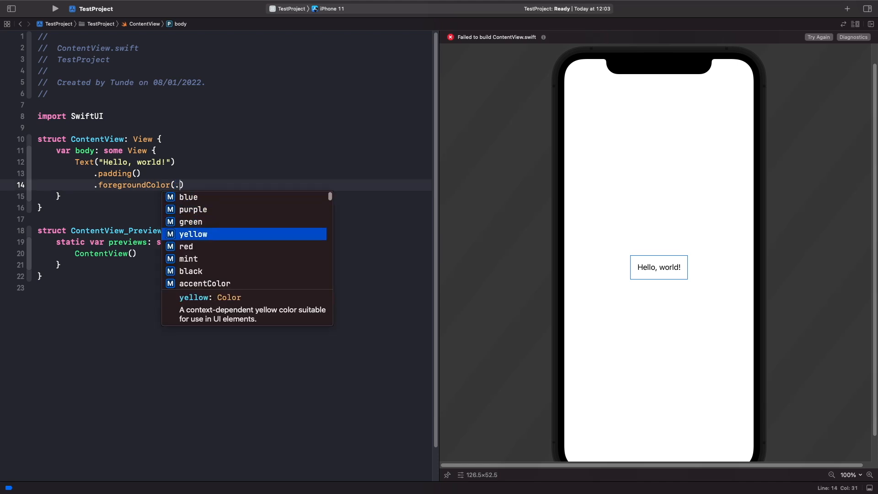
pyautogui.write('accentColor')
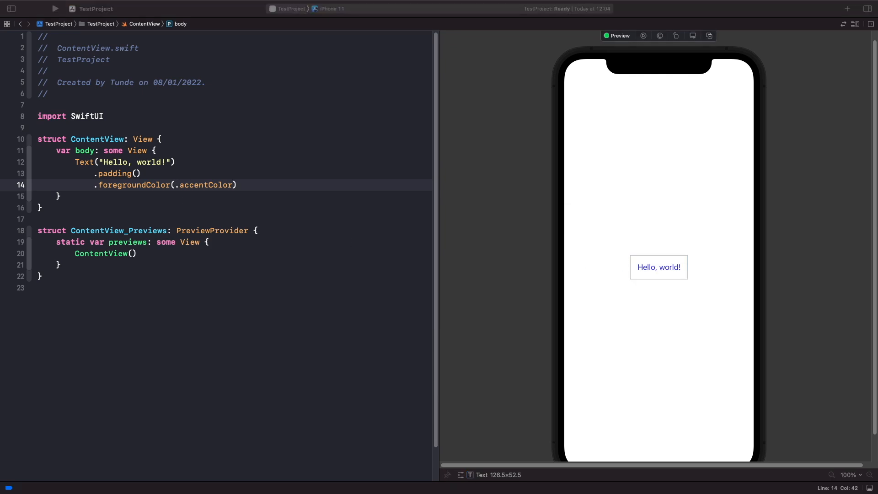
pyautogui.moveTo(105, 139)
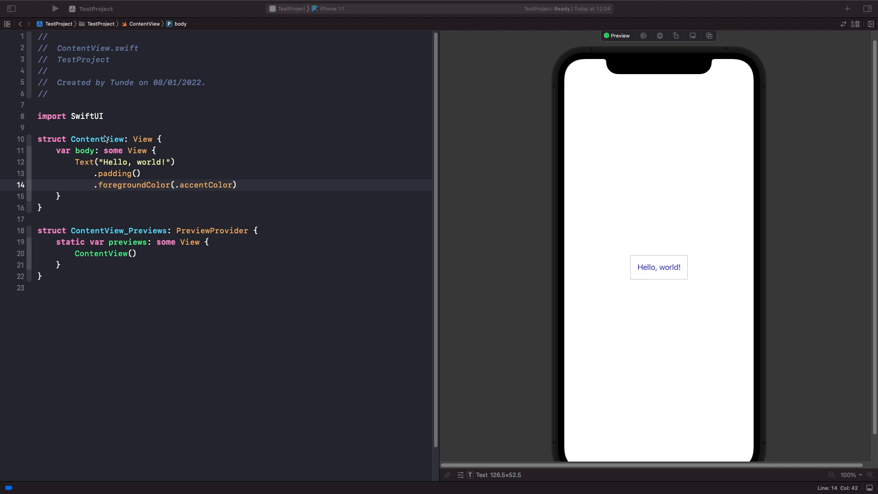
pyautogui.moveTo(207, 177)
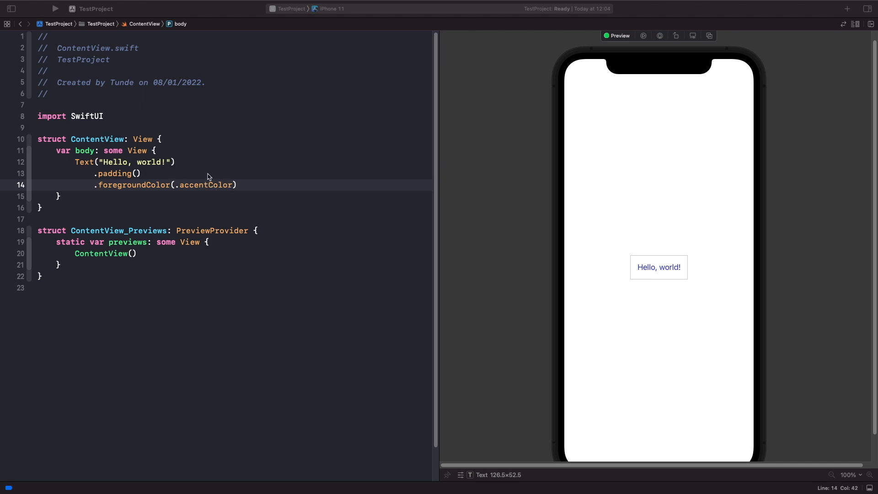
pyautogui.moveTo(210, 170)
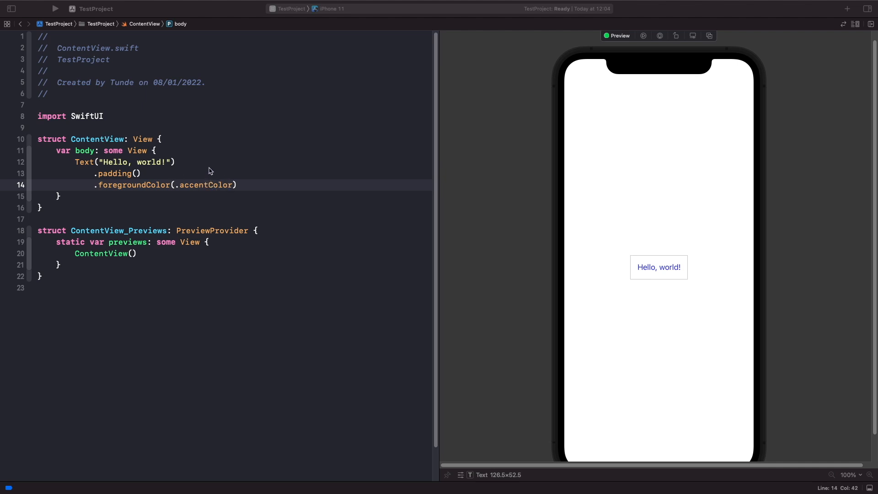
pyautogui.moveTo(206, 174)
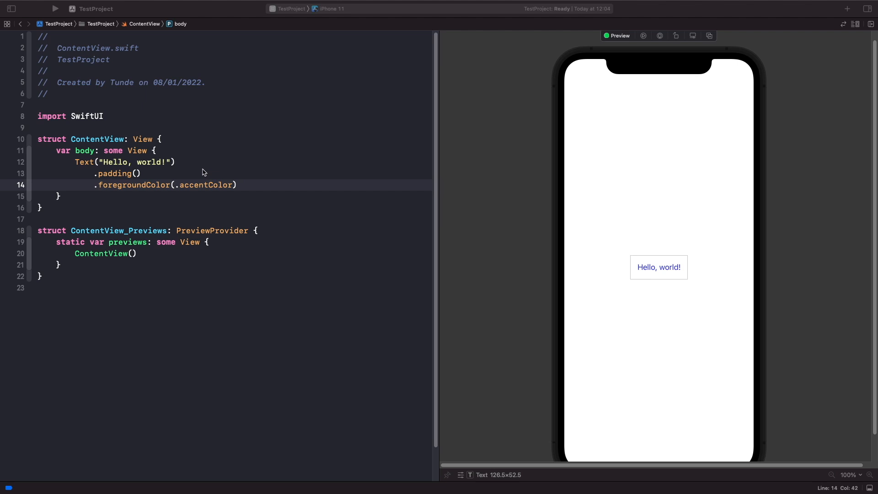
pyautogui.moveTo(97, 77)
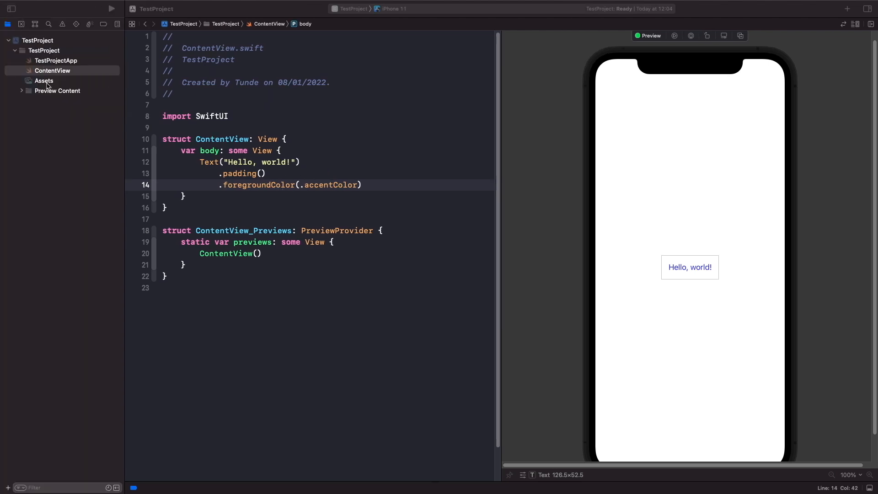
# Add a new Color Set to the Assets catalog and name it 'Secondary'.
pyautogui.click(44, 81)
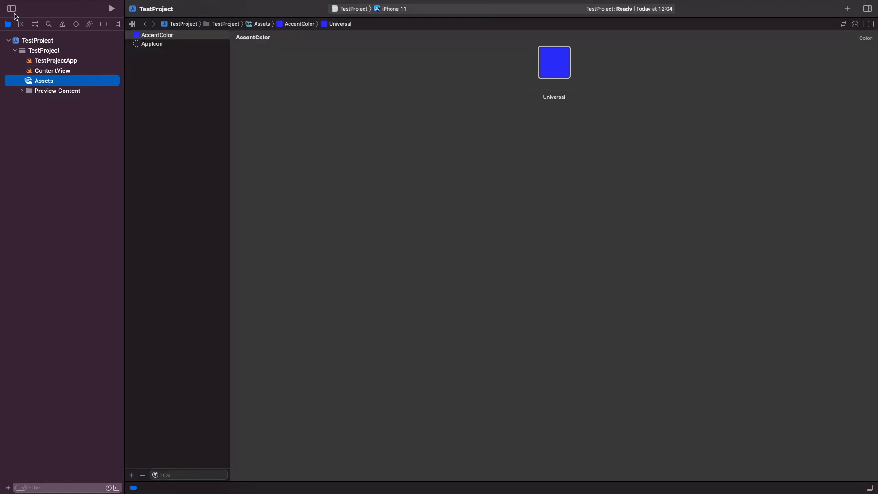
pyautogui.click(10, 9)
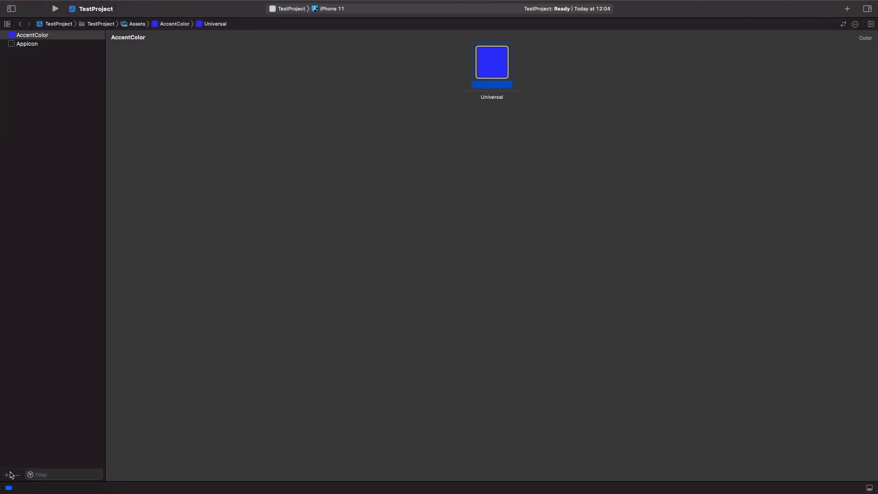
pyautogui.click(6, 475)
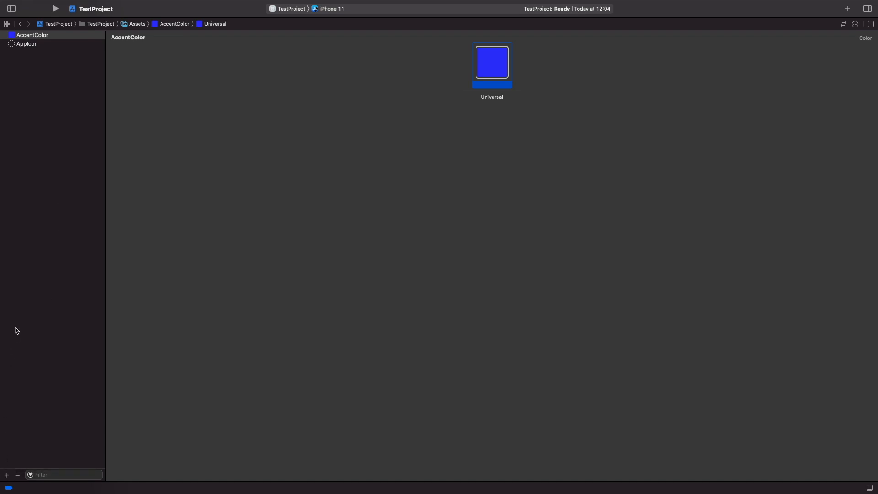
pyautogui.rightClick(42, 184)
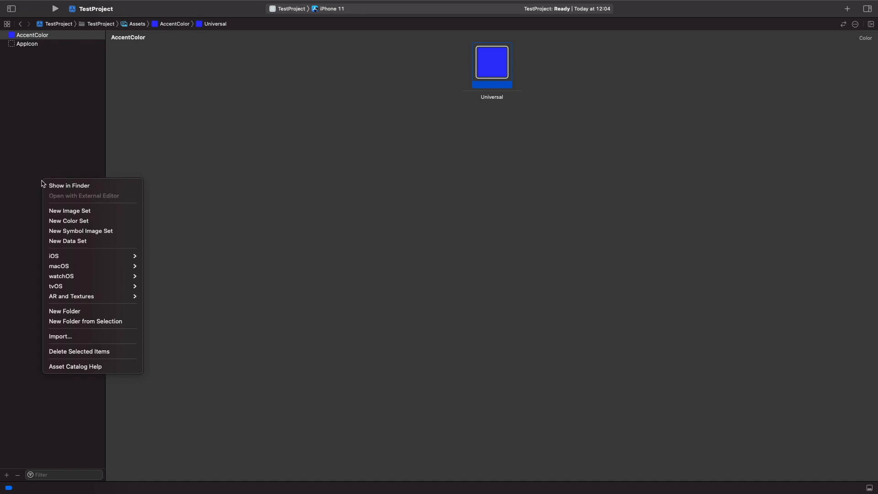
pyautogui.moveTo(68, 220)
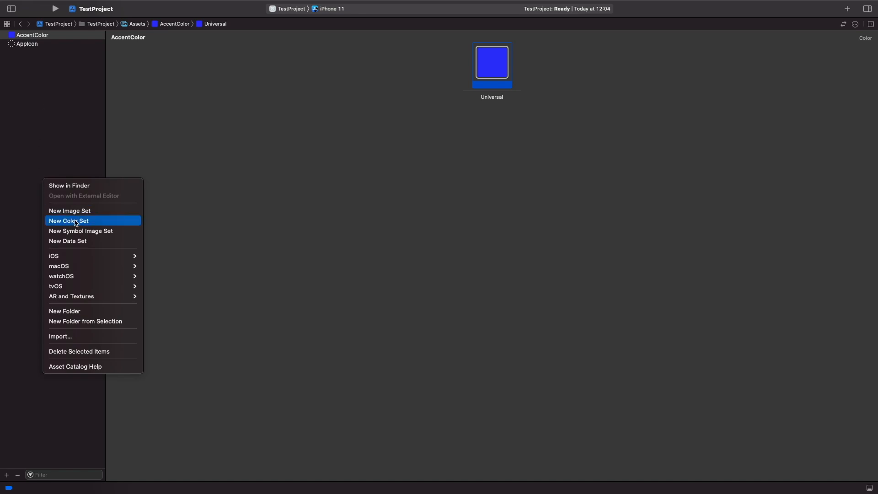
pyautogui.click(68, 220)
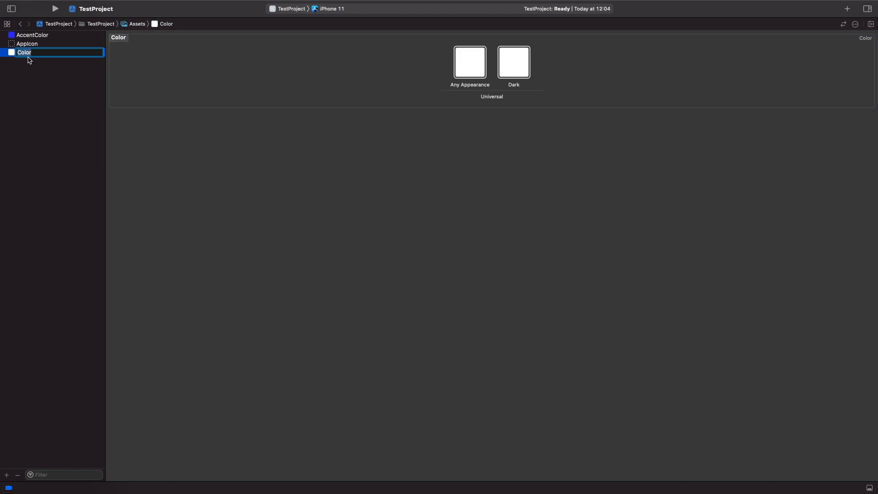
pyautogui.moveTo(28, 60)
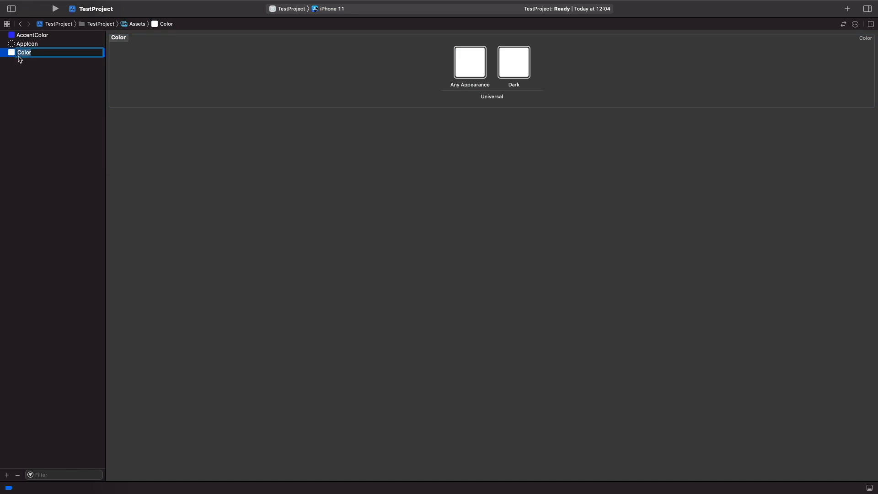
pyautogui.moveTo(22, 67)
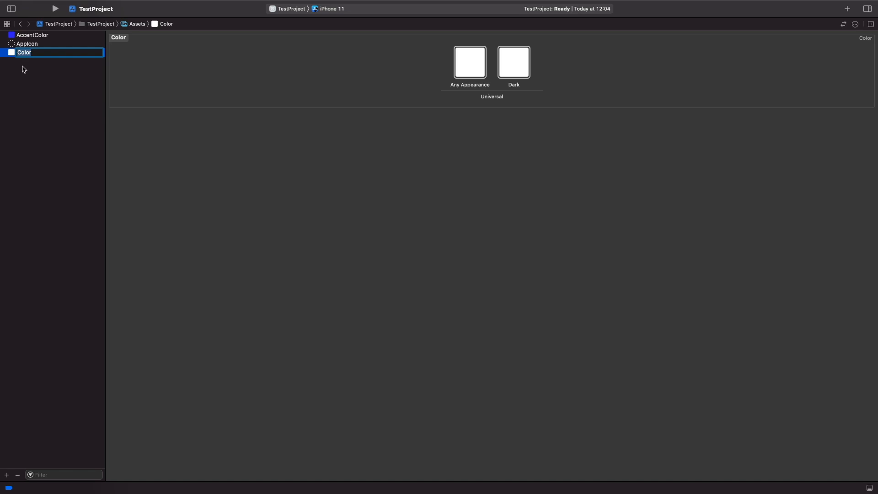
pyautogui.moveTo(22, 65)
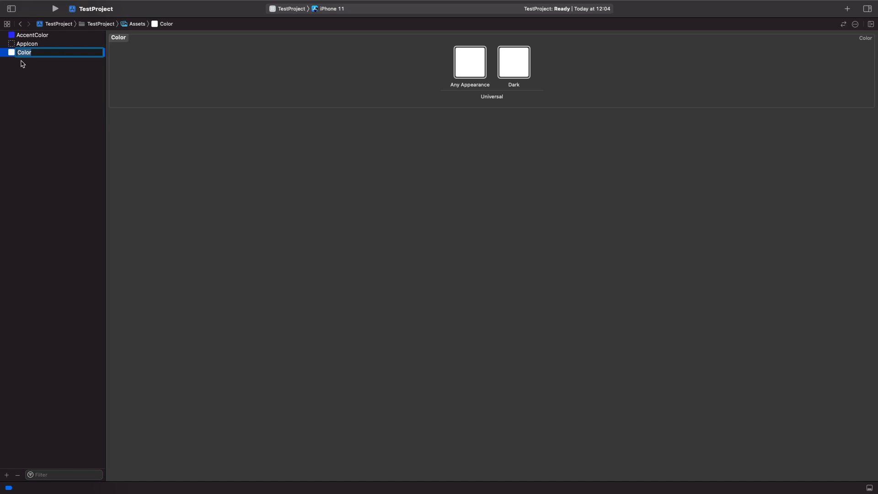
pyautogui.write('Secondary')
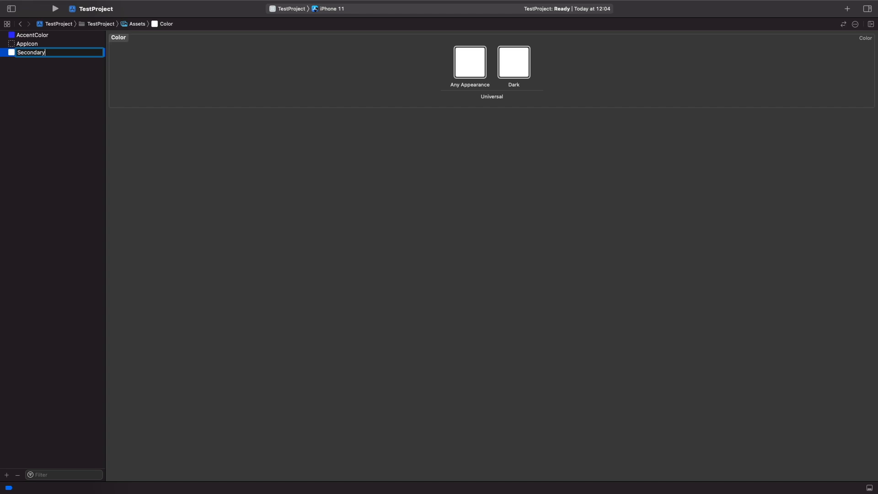
pyautogui.press('Return')
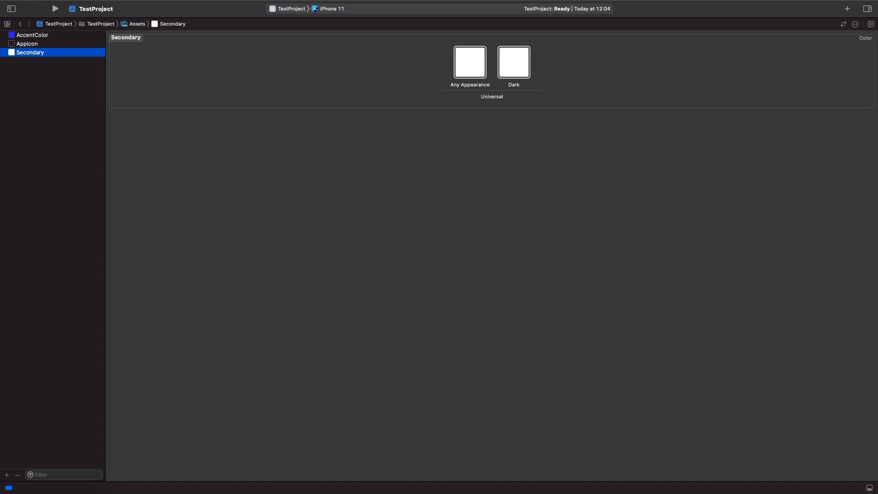
pyautogui.moveTo(46, 71)
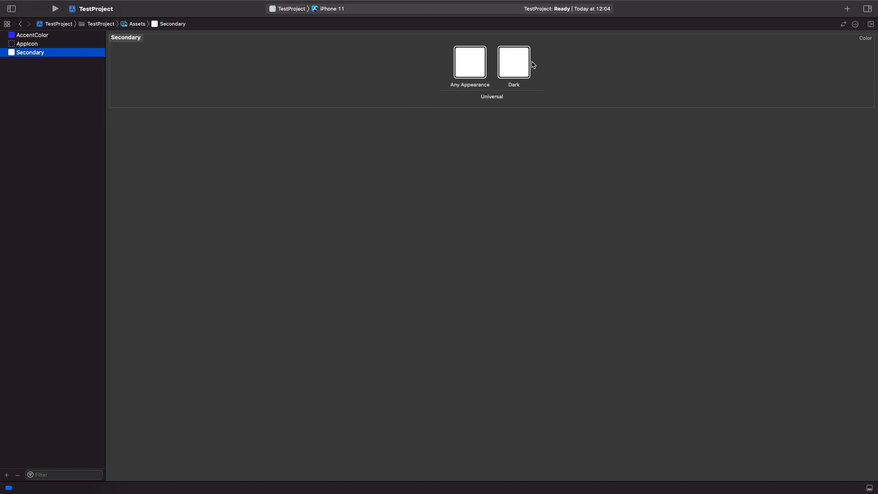
pyautogui.moveTo(291, 120)
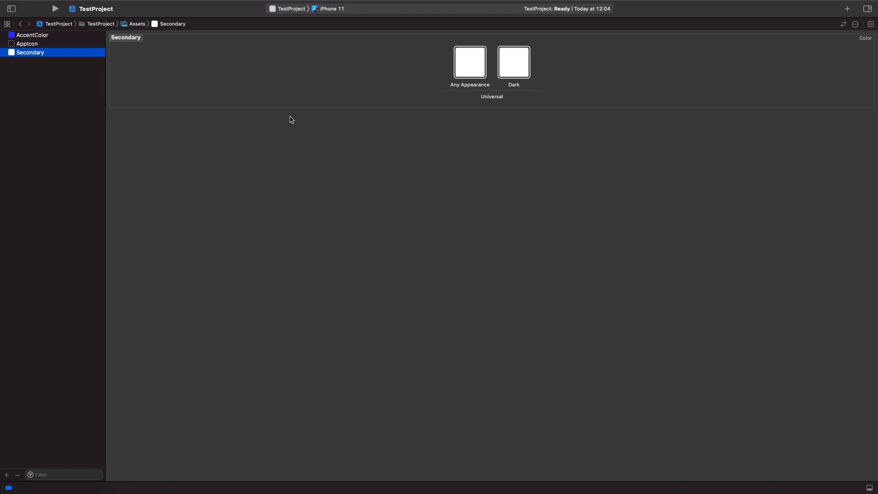
pyautogui.moveTo(296, 116)
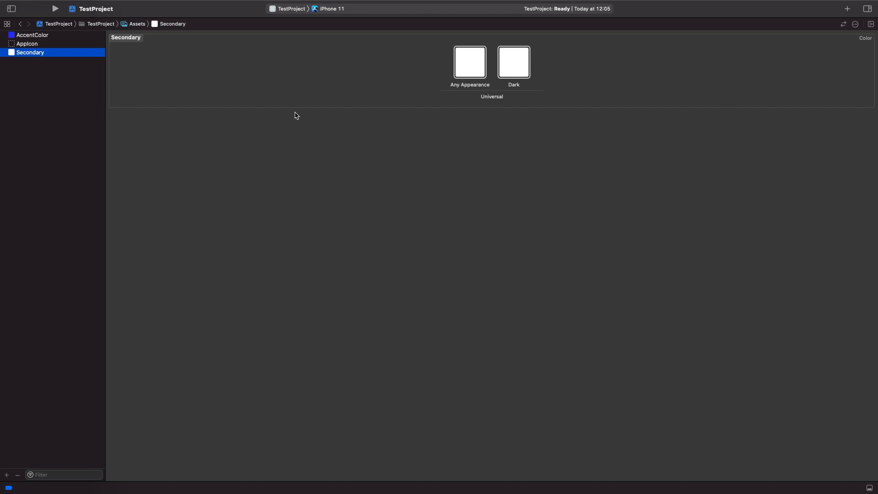
pyautogui.moveTo(288, 116)
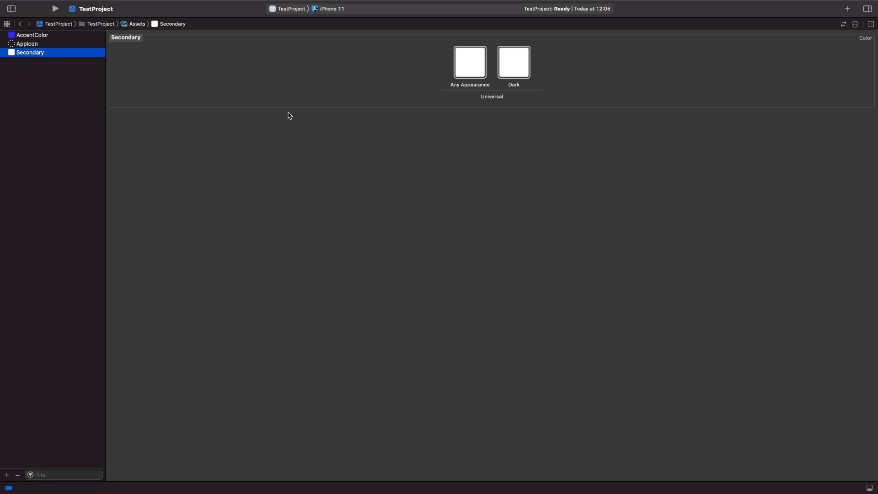
pyautogui.moveTo(274, 109)
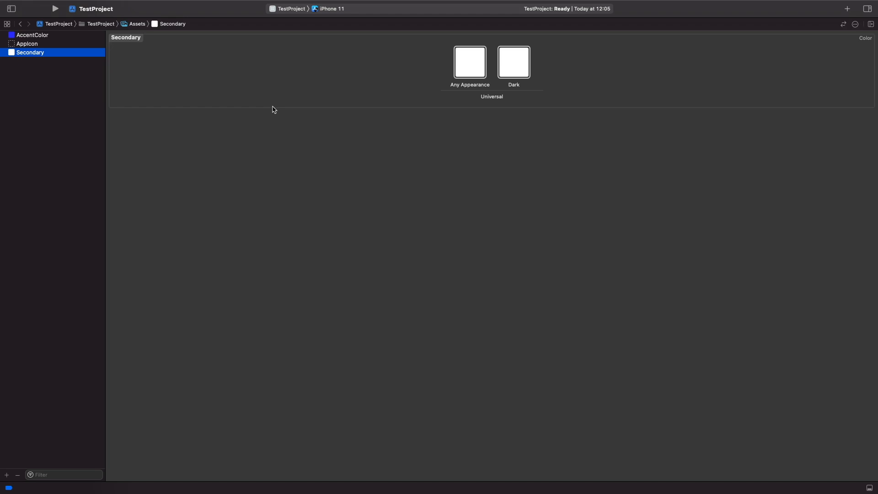
pyautogui.moveTo(312, 127)
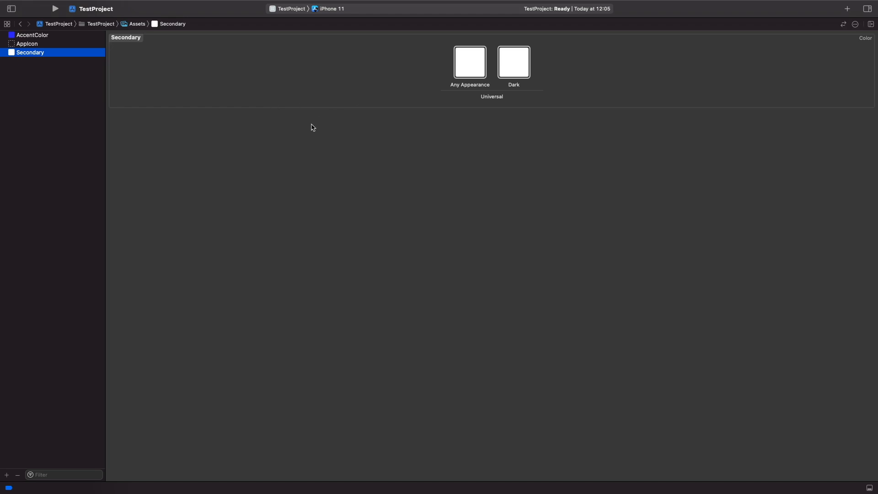
pyautogui.moveTo(474, 56)
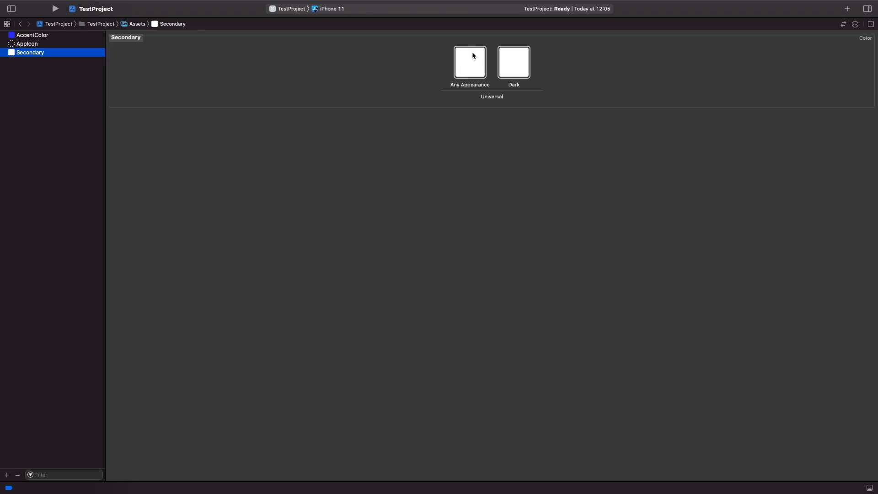
pyautogui.moveTo(460, 59)
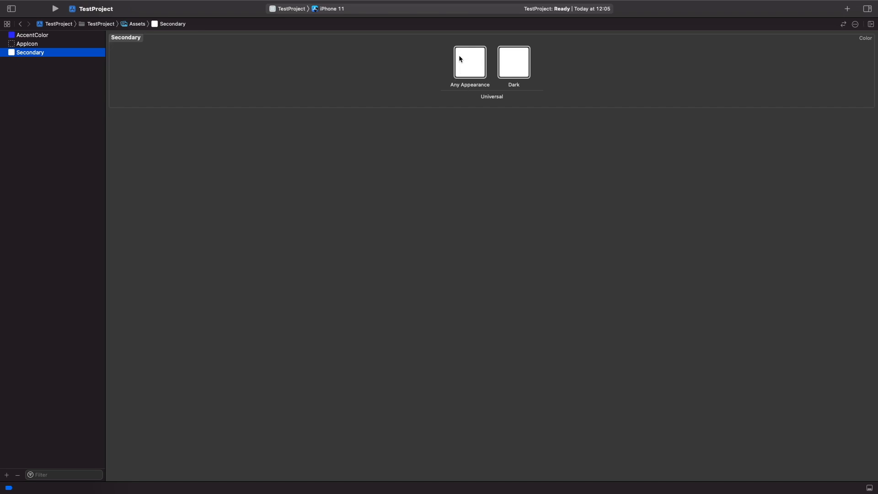
pyautogui.moveTo(519, 86)
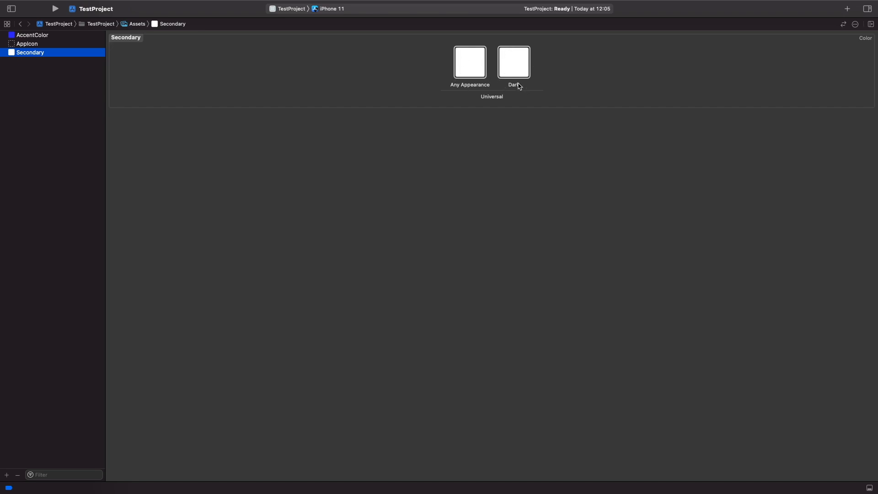
pyautogui.moveTo(496, 114)
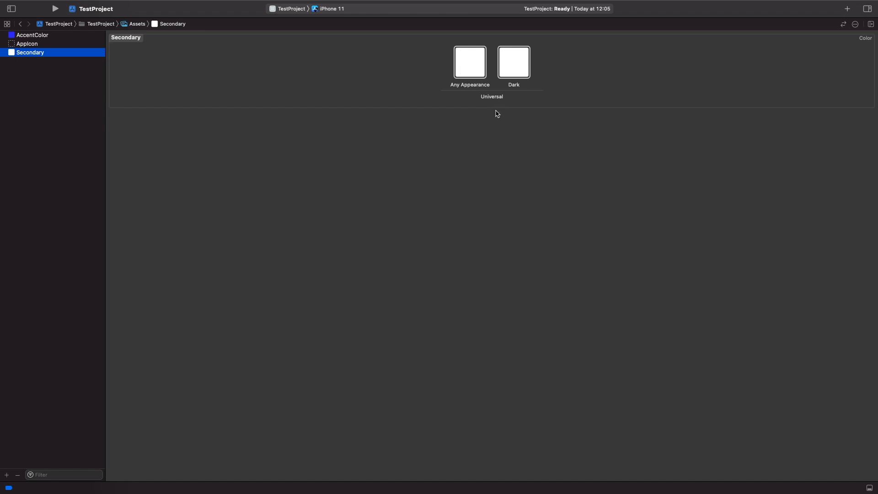
pyautogui.moveTo(771, 96)
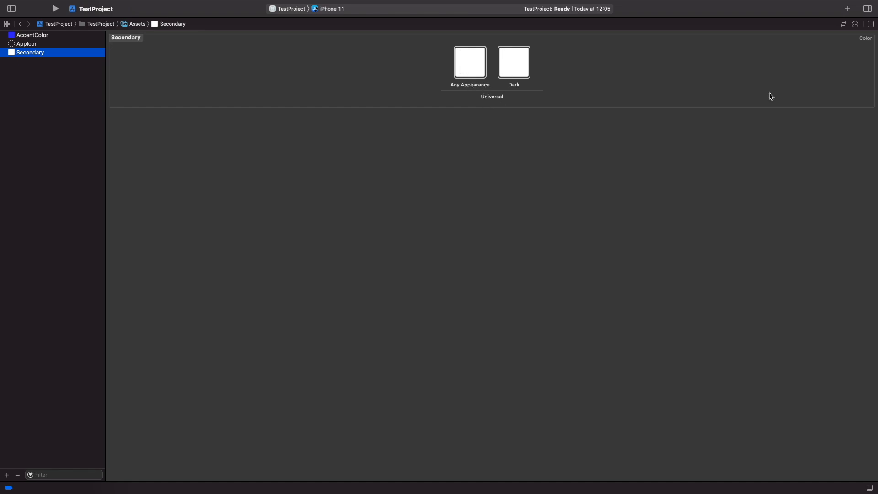
pyautogui.moveTo(762, 96)
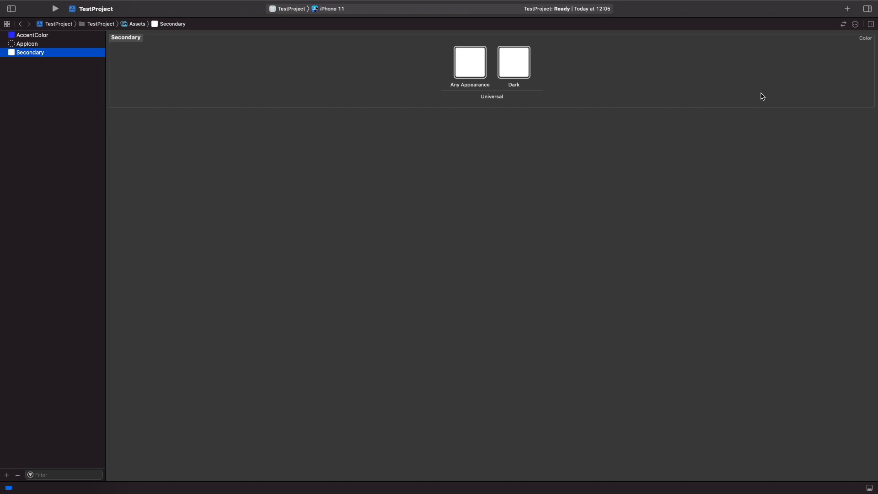
pyautogui.moveTo(758, 94)
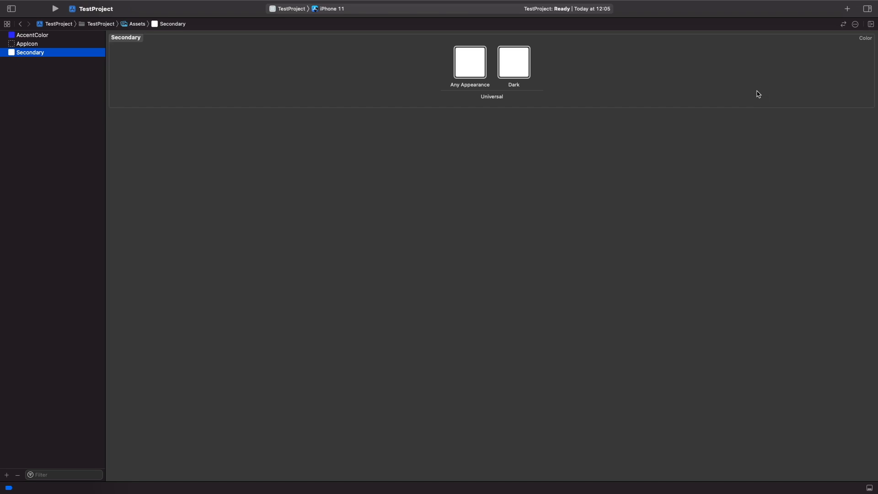
pyautogui.moveTo(785, 85)
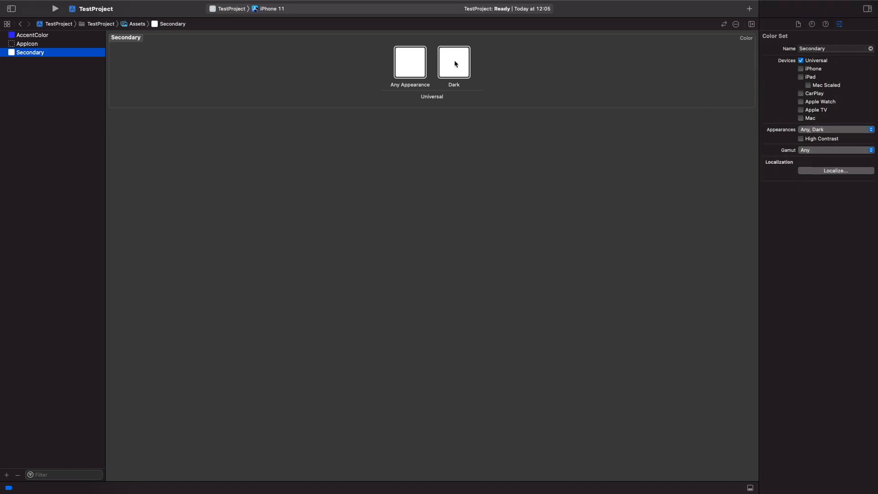
# Select the Secondary set's Any Appearance swatch and bring up its colour picker.
pyautogui.click(409, 62)
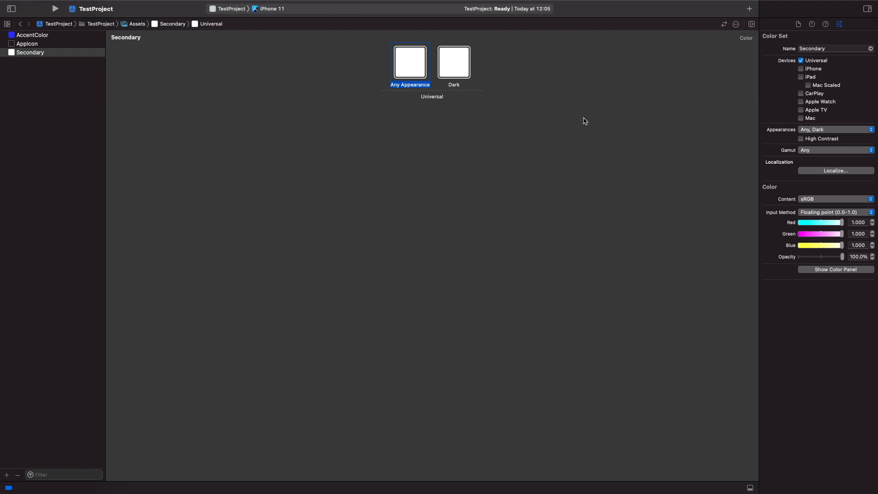
pyautogui.moveTo(430, 94)
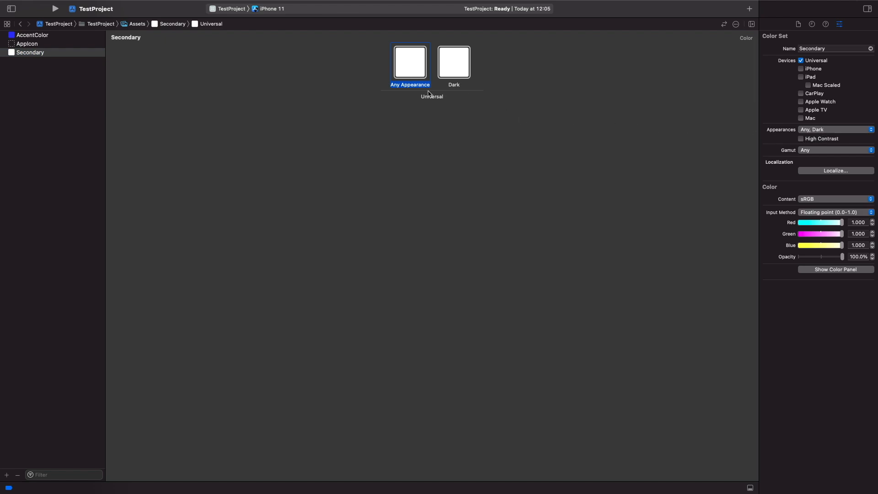
pyautogui.moveTo(812, 133)
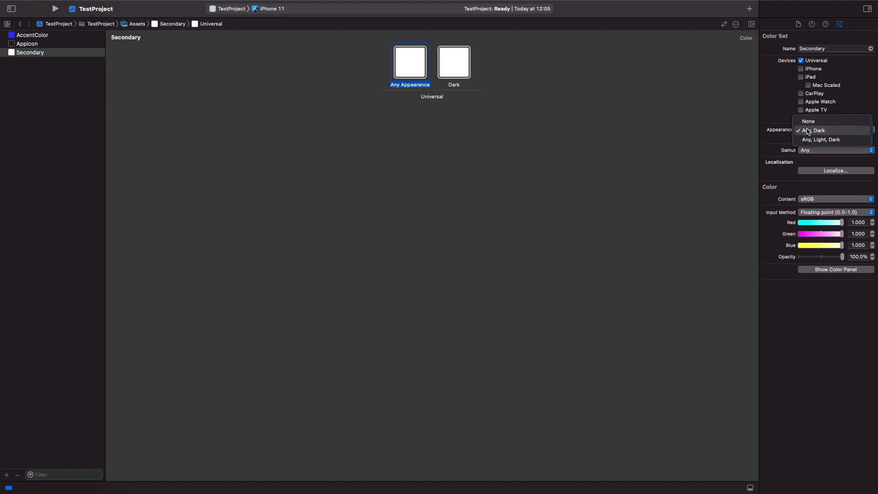
pyautogui.moveTo(824, 140)
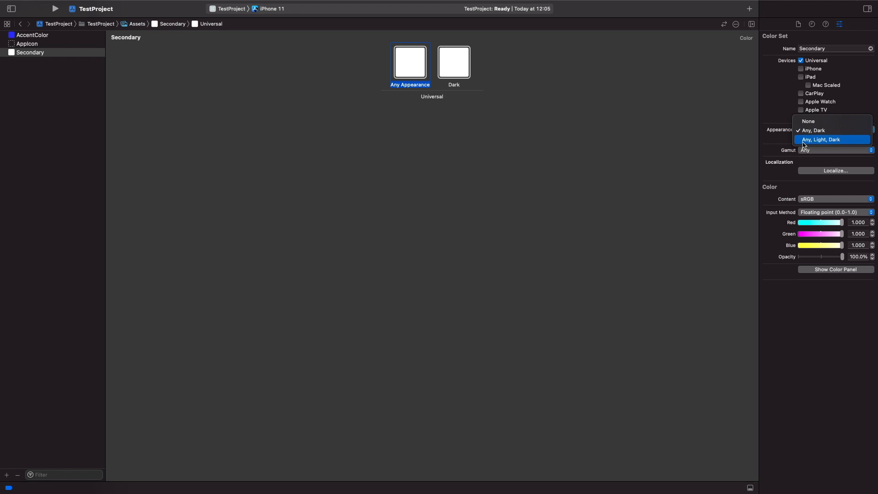
pyautogui.moveTo(761, 145)
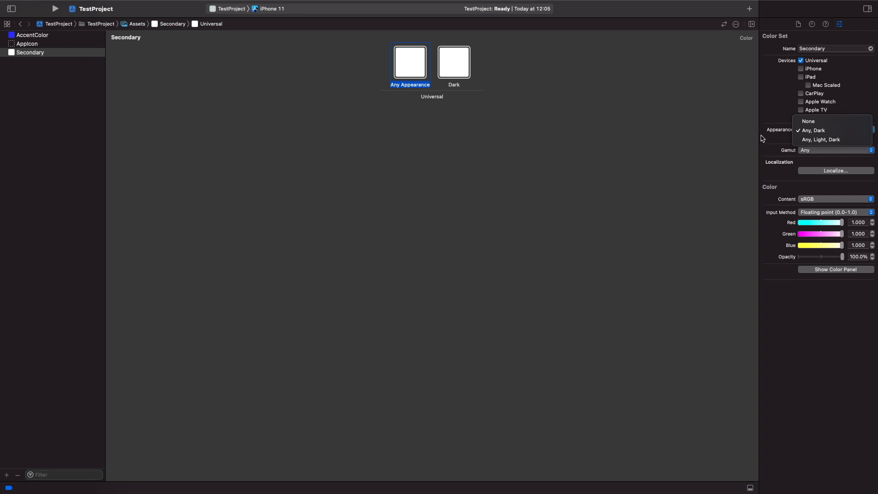
pyautogui.moveTo(339, 110)
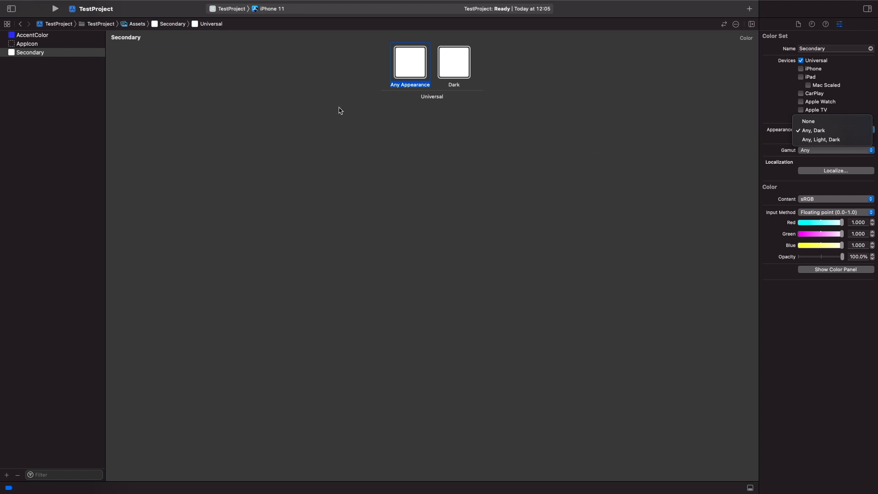
pyautogui.moveTo(431, 89)
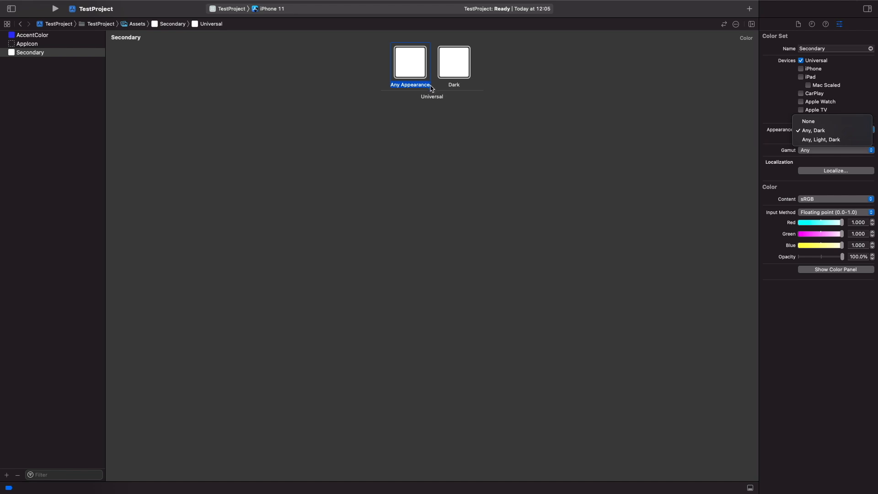
pyautogui.moveTo(396, 80)
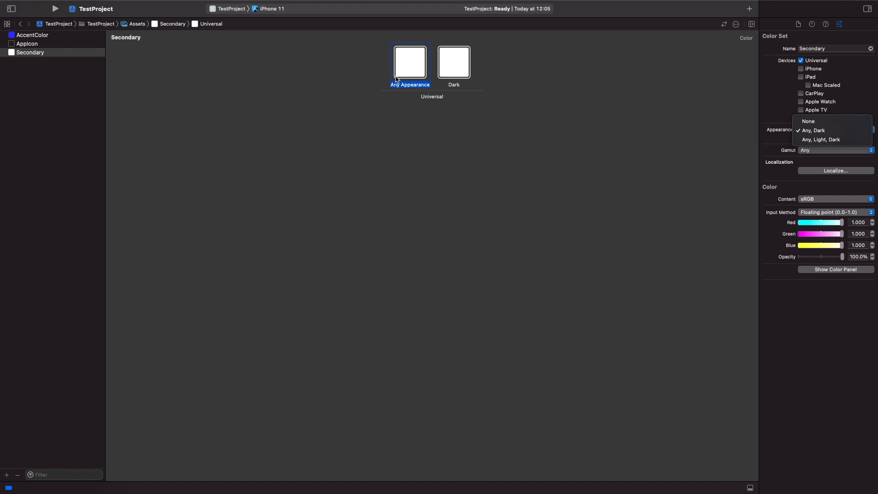
pyautogui.click(814, 130)
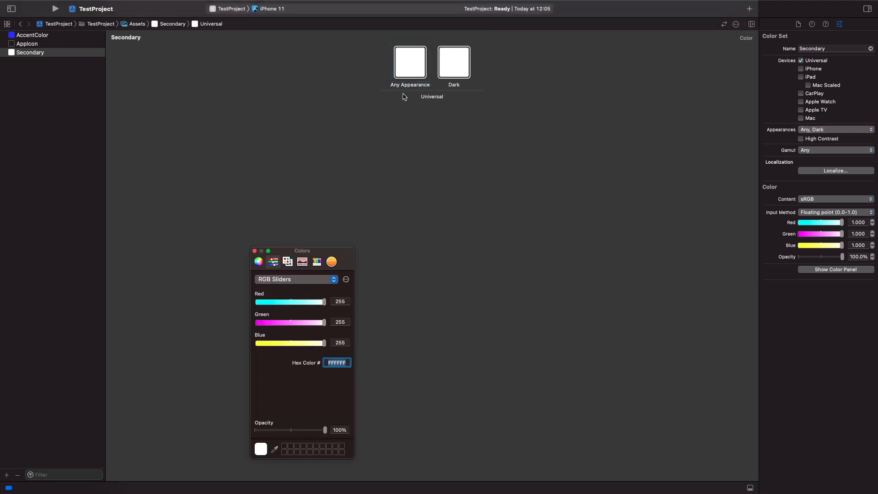
# Make Secondary's Any Appearance variant dark grey (0.110 per channel), leaving Dark white.
pyautogui.click(409, 62)
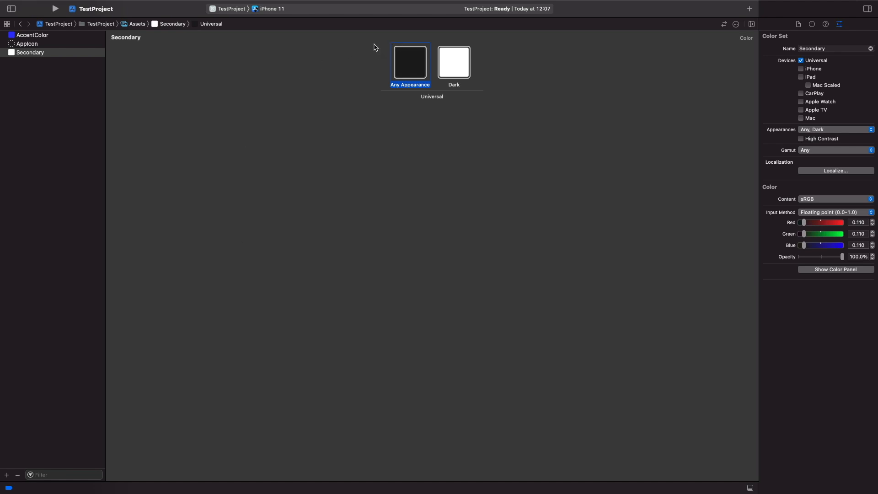
pyautogui.moveTo(390, 63)
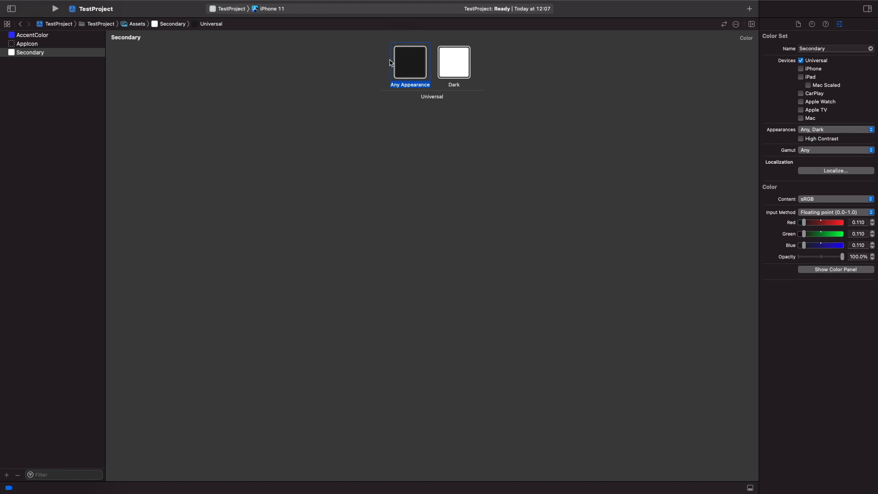
pyautogui.moveTo(434, 100)
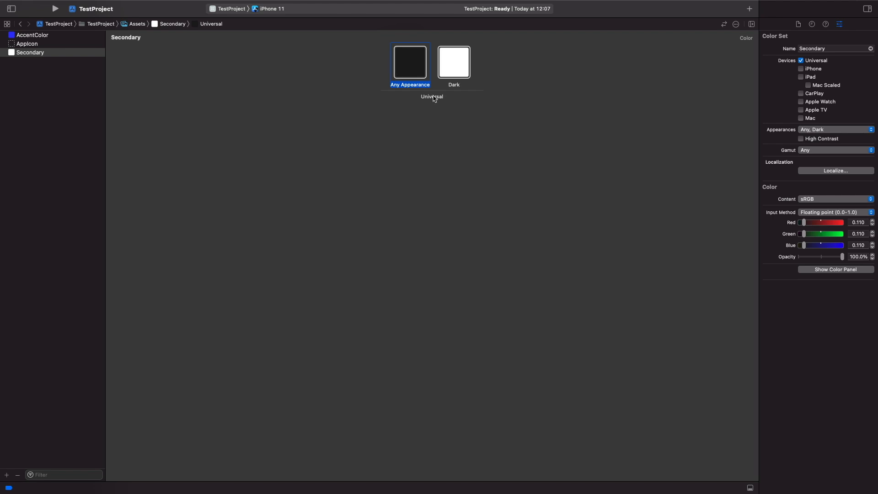
pyautogui.moveTo(442, 59)
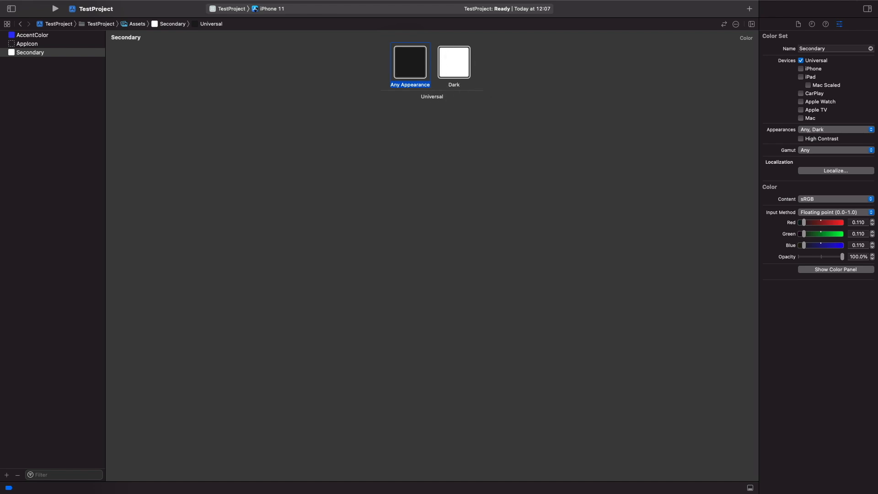
pyautogui.click(322, 113)
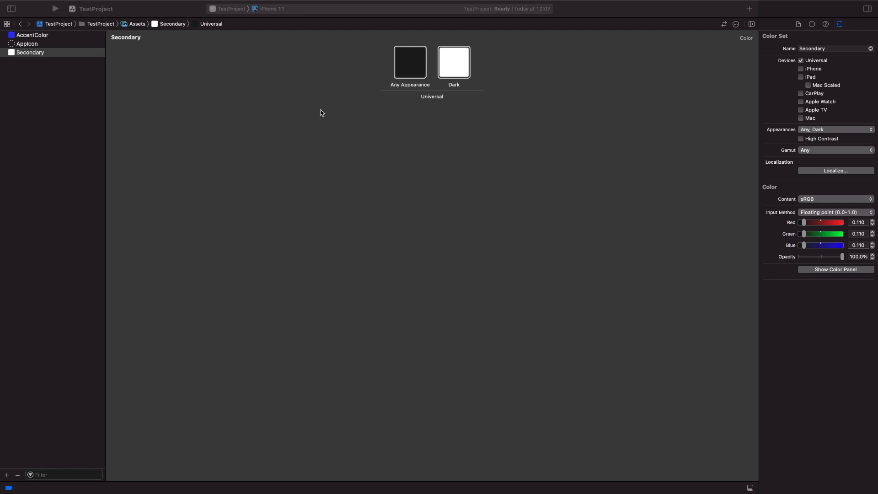
pyautogui.moveTo(123, 17)
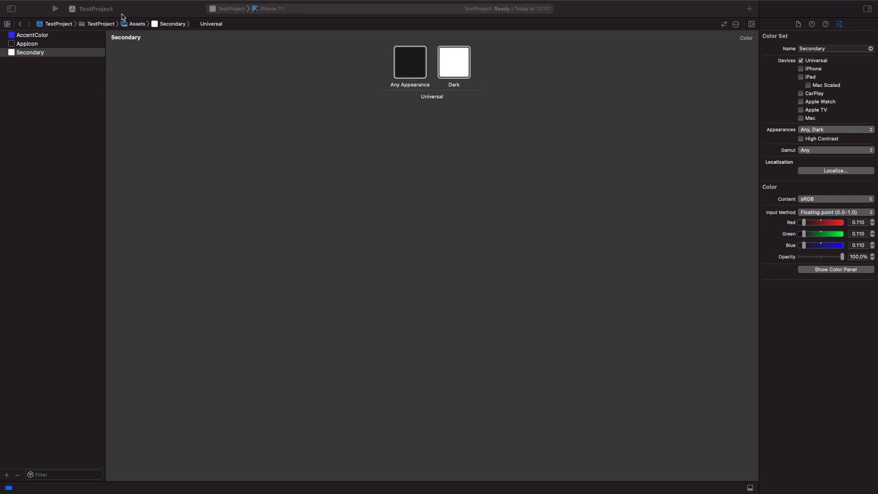
# Show the project navigator and open ContentView.swift.
pyautogui.click(409, 62)
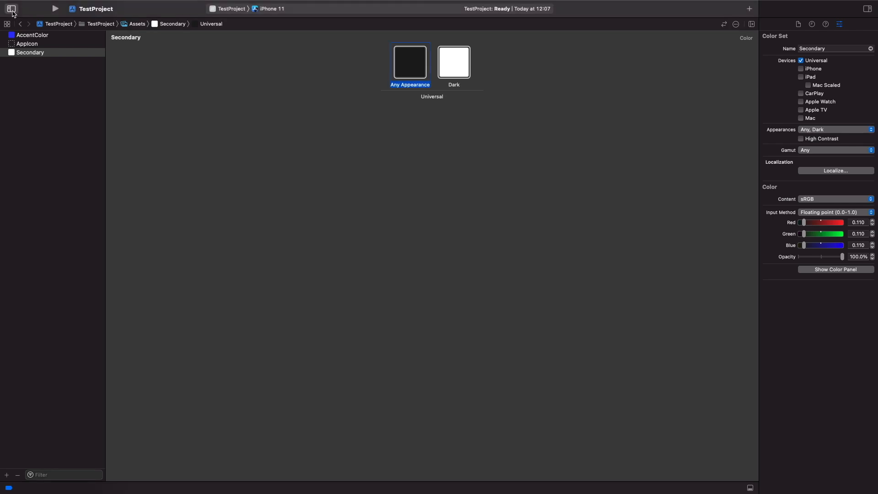
pyautogui.click(11, 8)
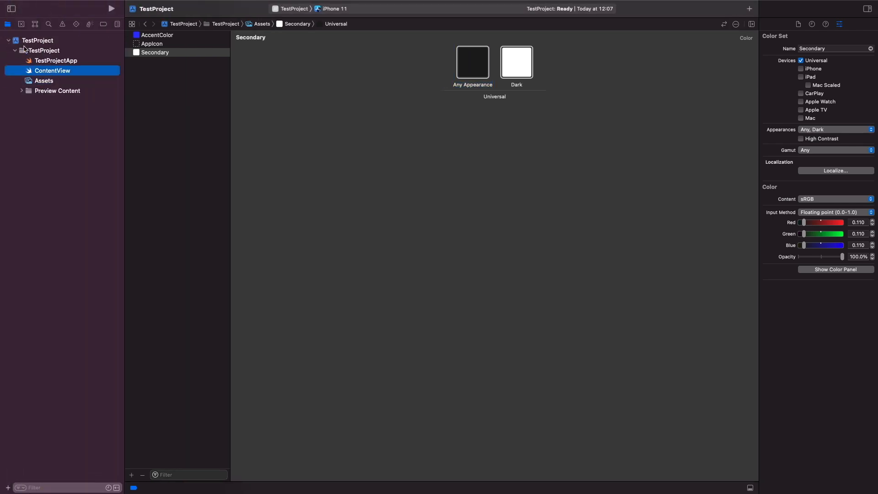
pyautogui.click(52, 70)
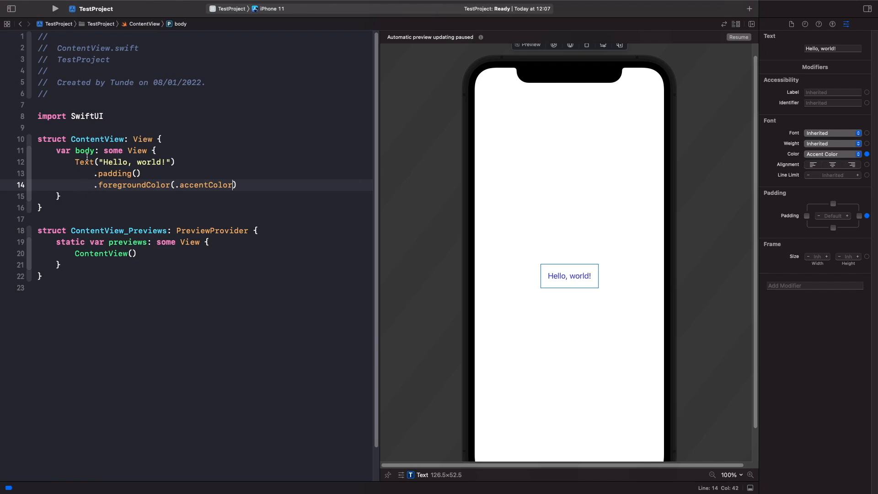
pyautogui.moveTo(92, 190)
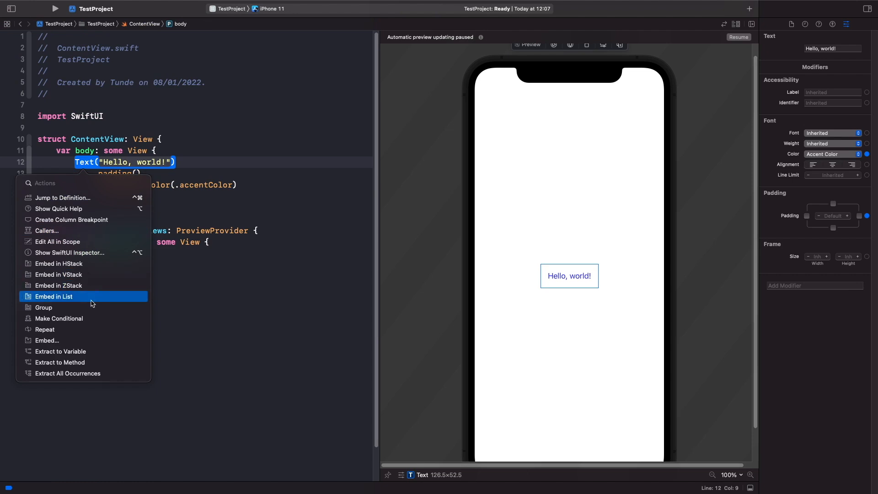
# Wrap the Text in a VStack and change its string to 'Accent Color'.
pyautogui.click(59, 275)
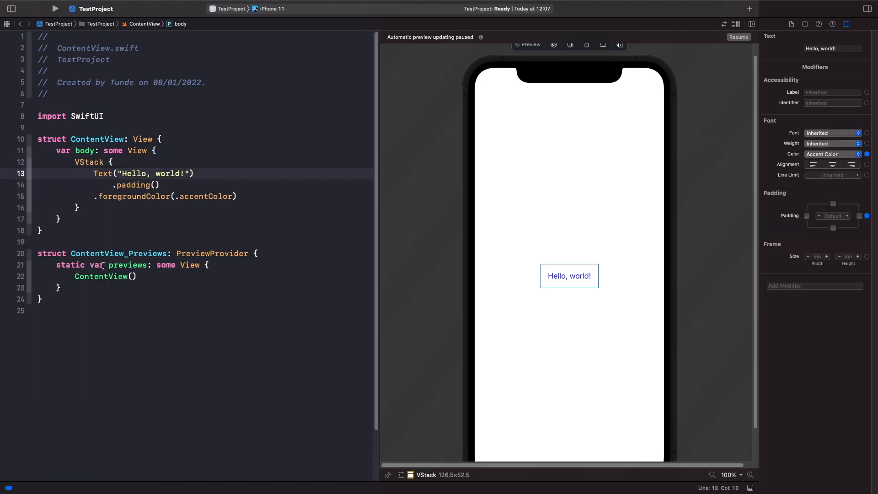
pyautogui.doubleClick(157, 173)
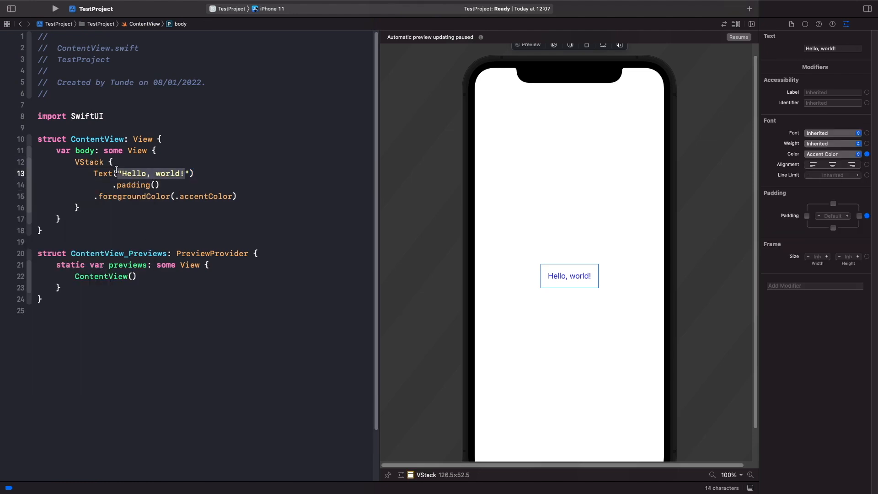
pyautogui.write('A")')
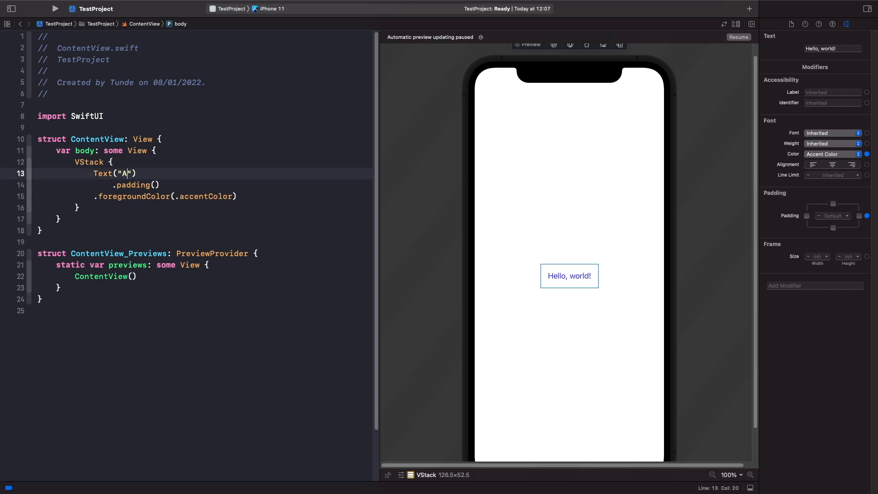
pyautogui.write('ccent Color')
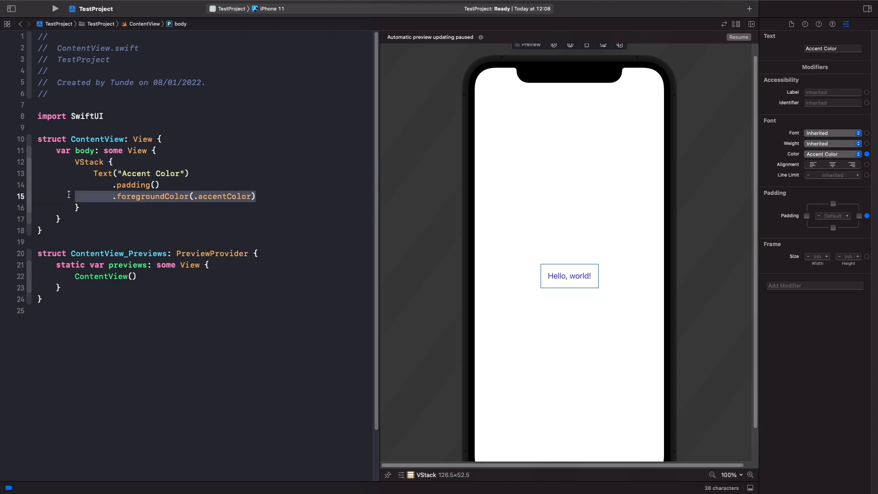
# Duplicate the first label's code below it and change the copy's string to 'Secondary Color'.
pyautogui.moveTo(68, 195); pyautogui.dragTo(267, 196)
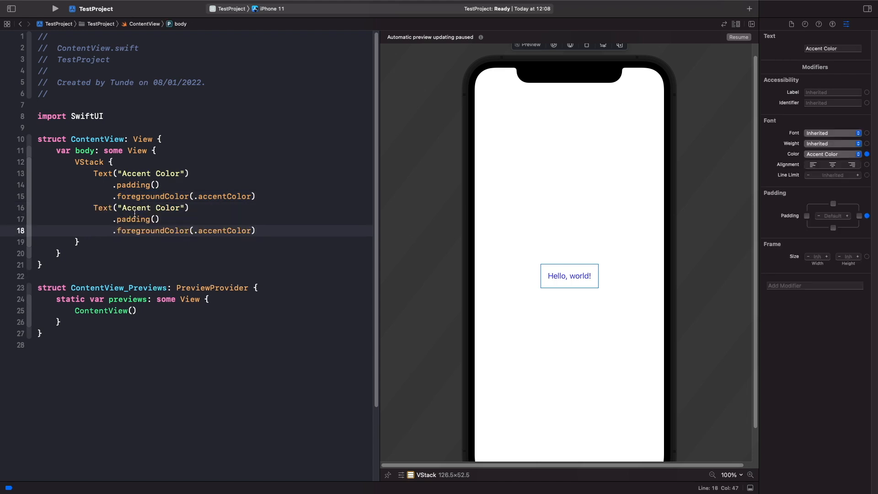
pyautogui.write('Seci')
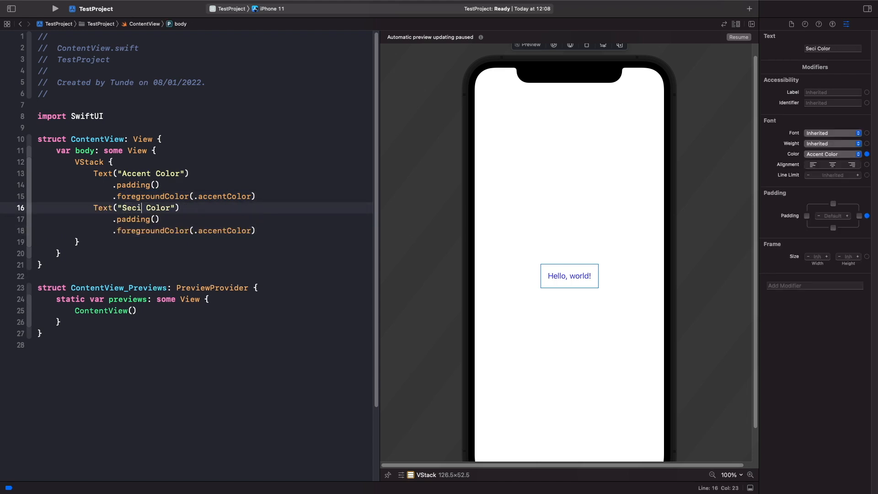
pyautogui.write('ondary')
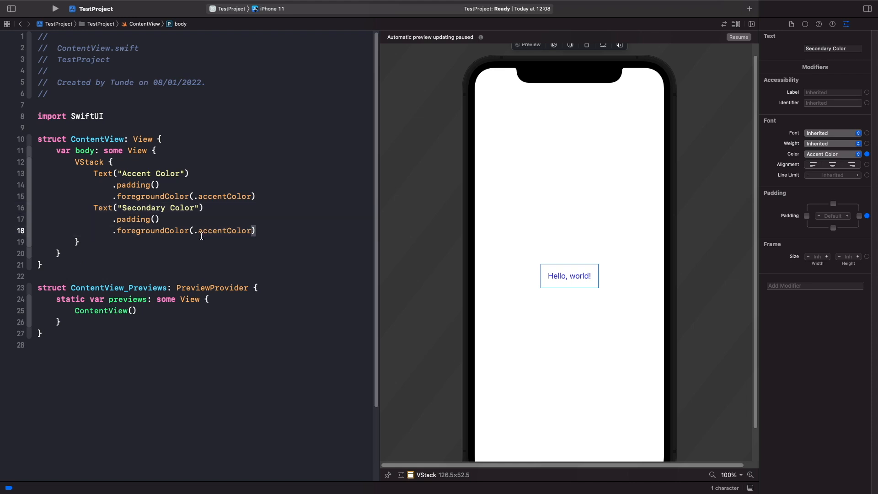
# Replace .accentColor with Color("Secondary") in the second label's foregroundColor modifier.
pyautogui.write('C')
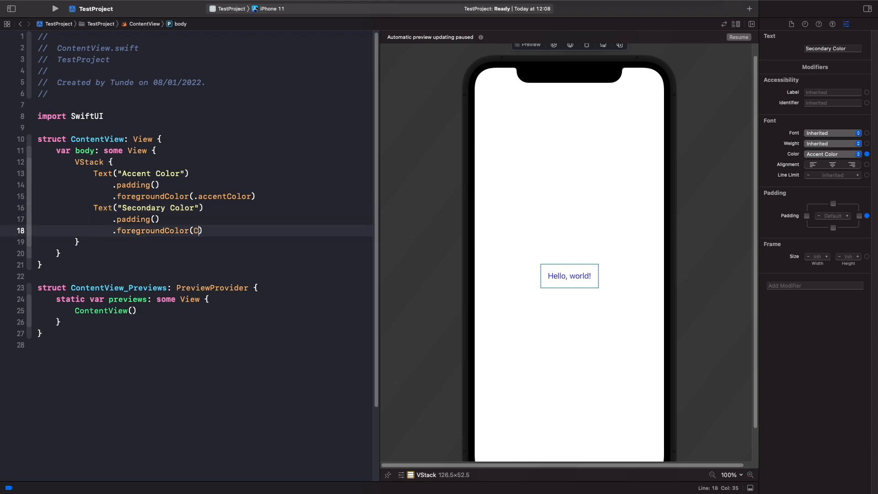
pyautogui.write('olor(')
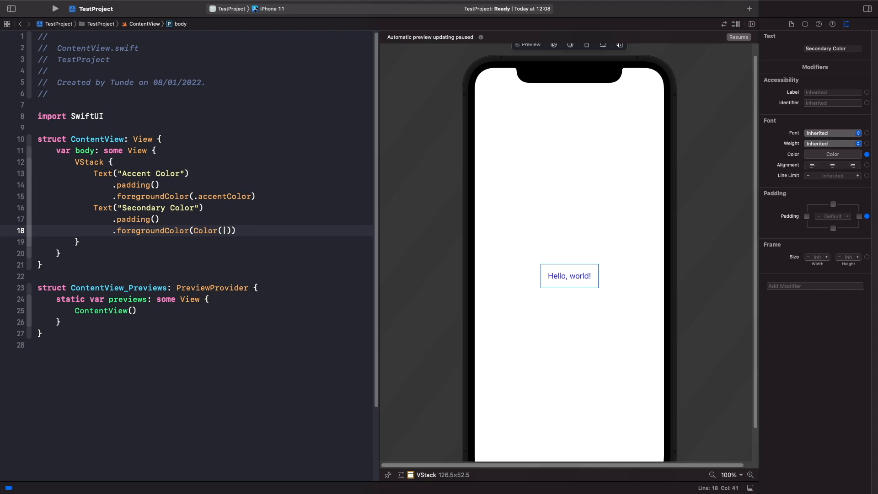
pyautogui.write('"')
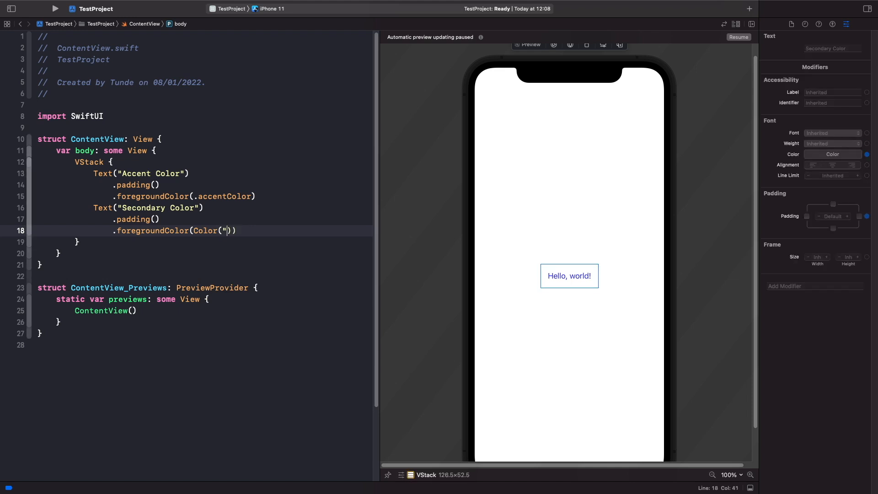
pyautogui.write('Sec')
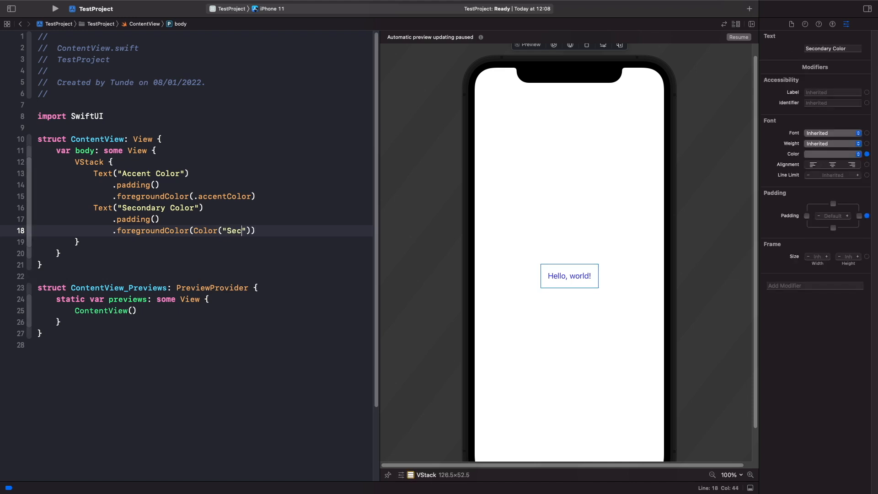
pyautogui.write('ondary')
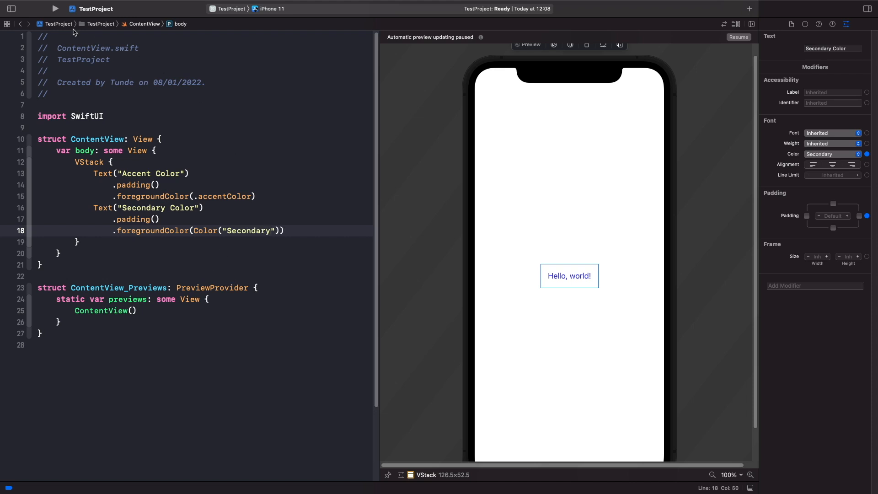
# Inspect the Secondary colour set in a split Assets editor, then resume the live preview.
pyautogui.click(9, 8)
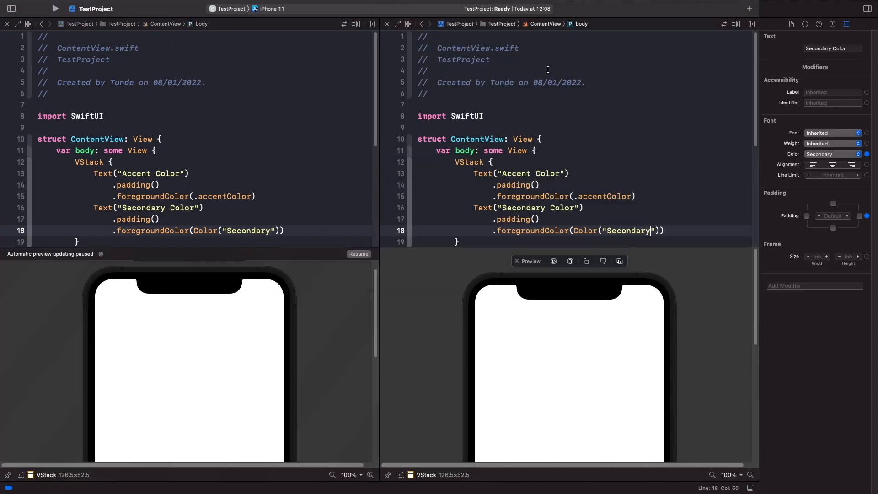
pyautogui.scroll(-3)
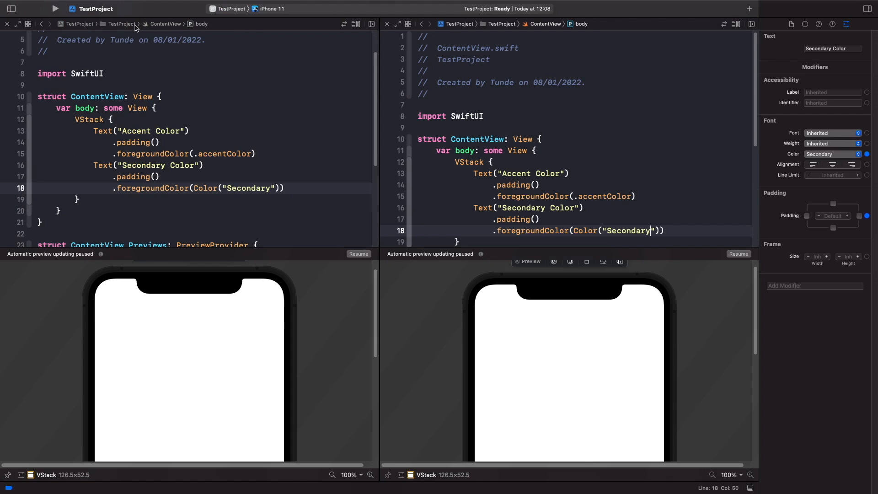
pyautogui.click(120, 24)
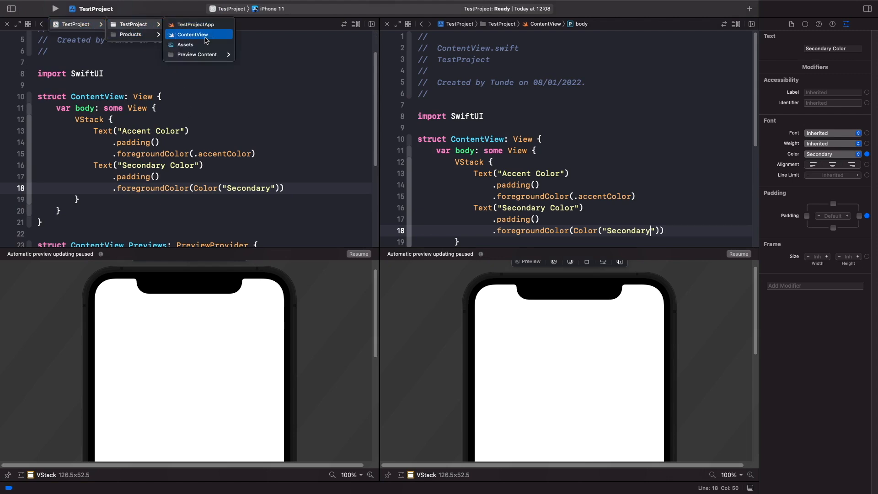
pyautogui.click(187, 34)
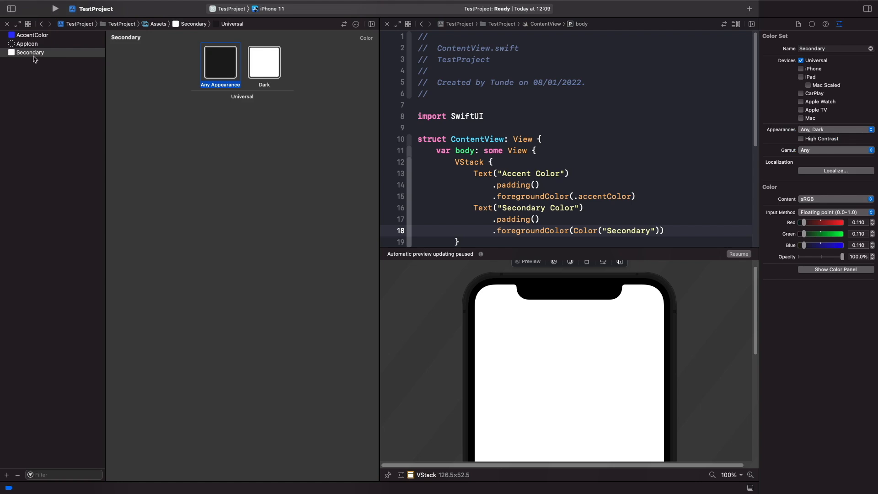
pyautogui.moveTo(694, 258)
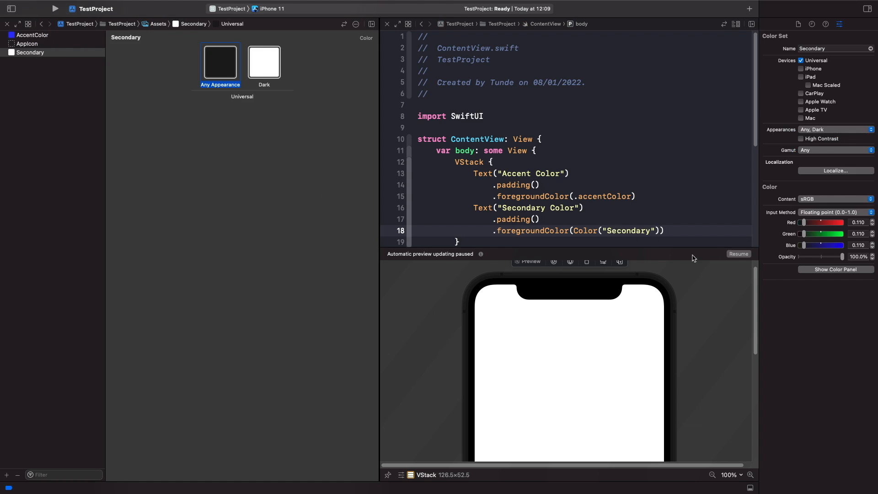
pyautogui.click(738, 253)
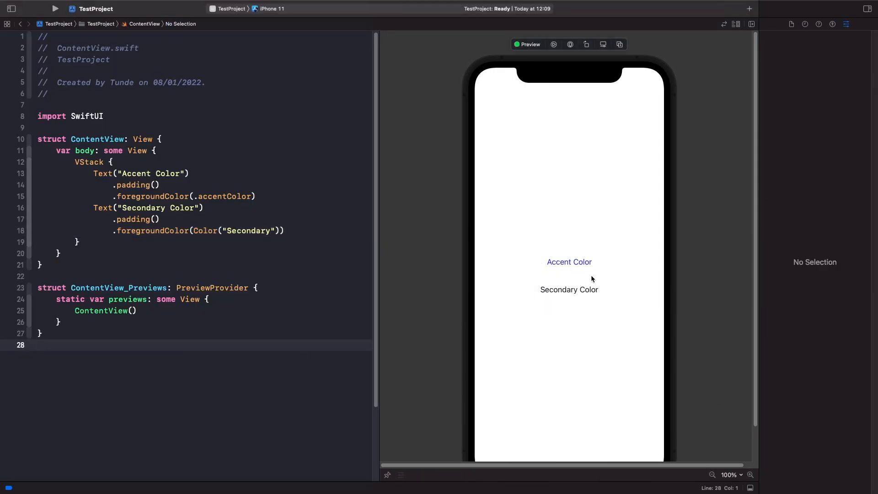
pyautogui.click(751, 475)
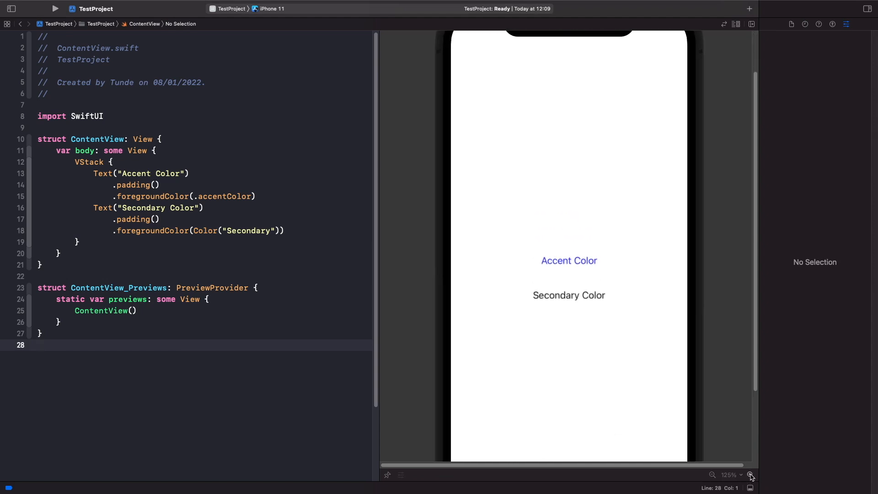
pyautogui.click(751, 475)
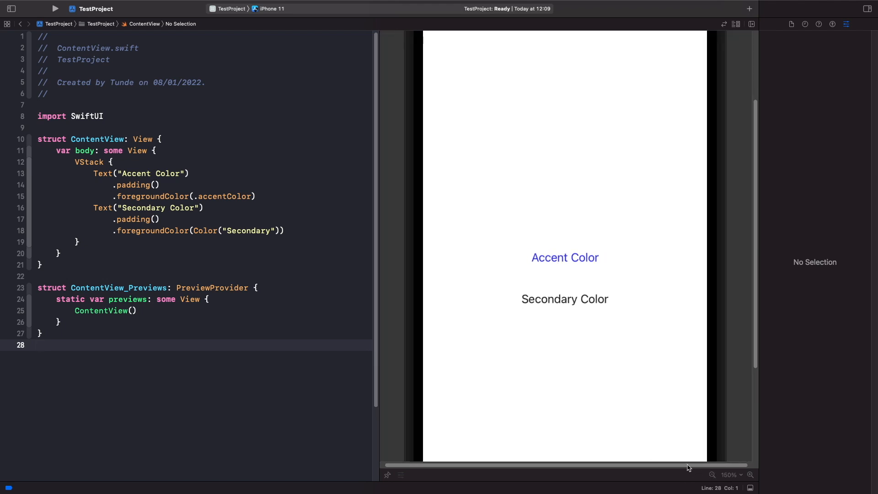
pyautogui.click(713, 475)
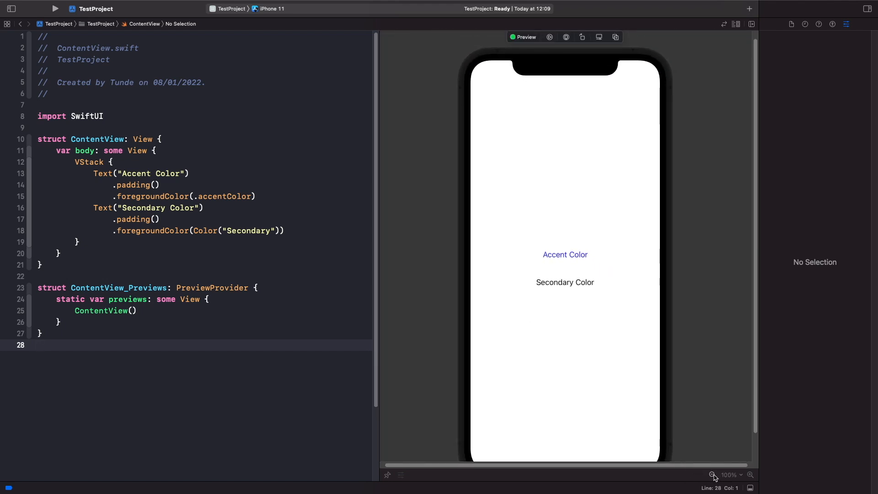
pyautogui.click(714, 474)
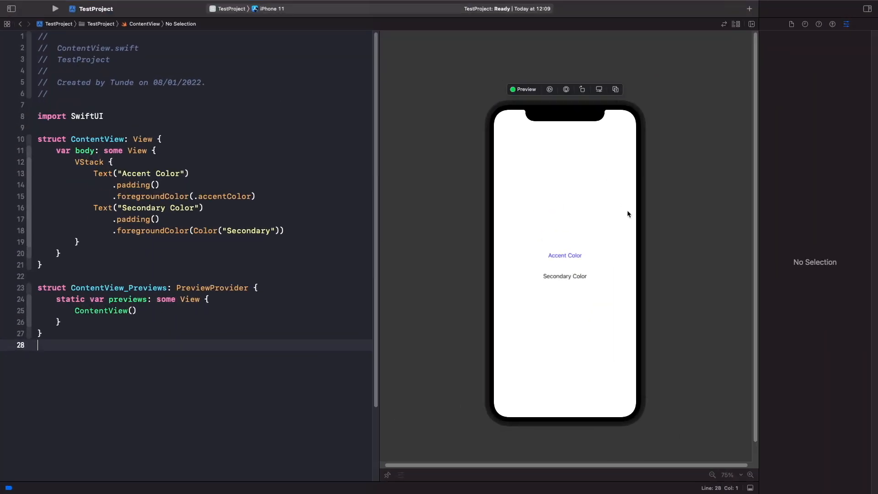
pyautogui.moveTo(612, 97)
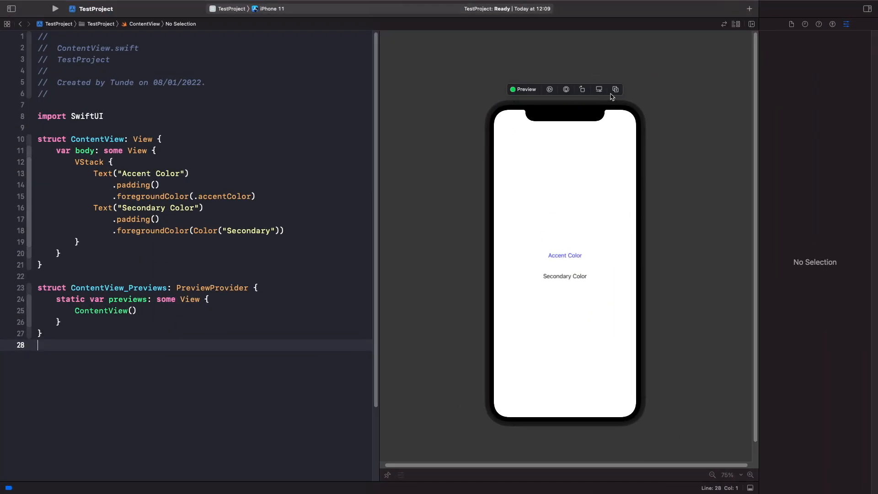
# Switch the preview's colour scheme to dark and enlarge it to check the label colours.
pyautogui.click(598, 89)
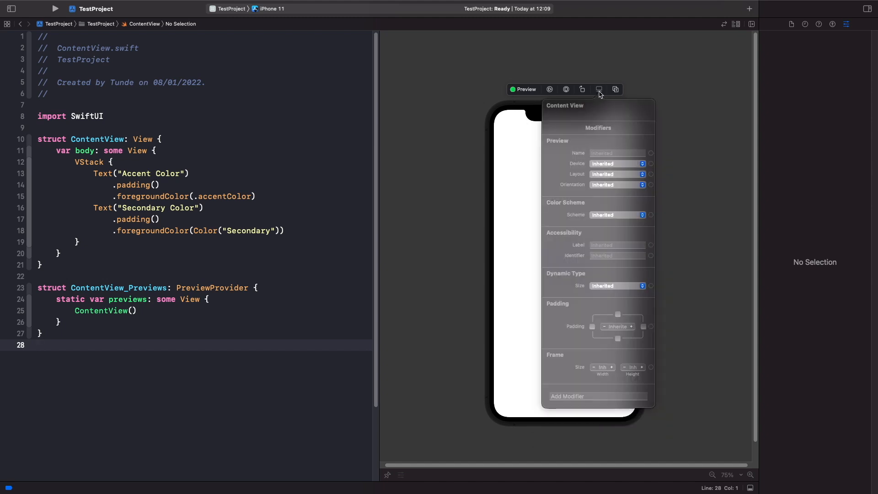
pyautogui.moveTo(601, 219)
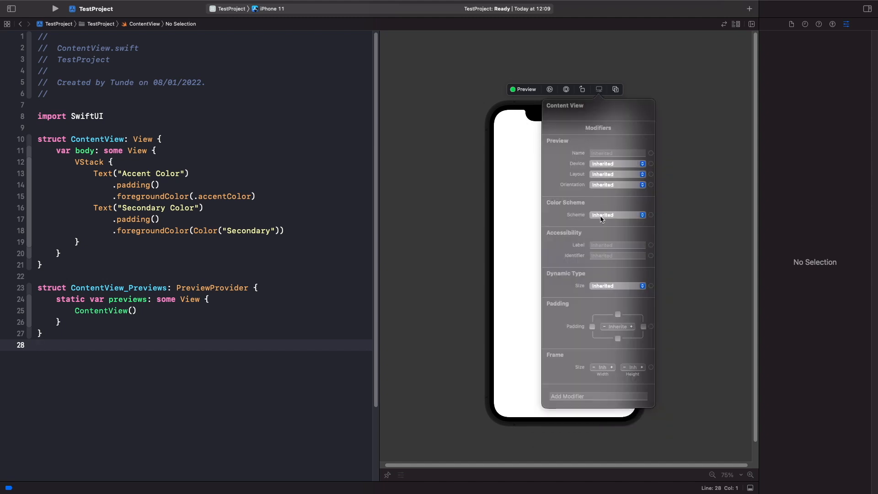
pyautogui.click(616, 215)
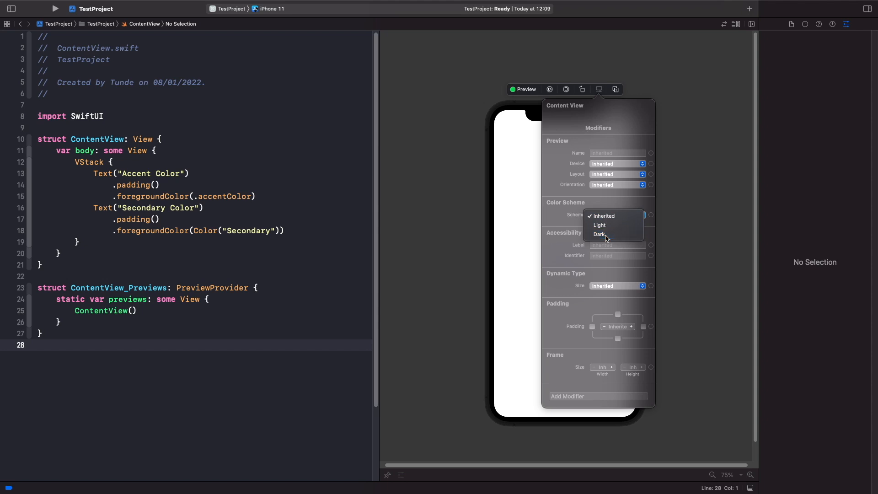
pyautogui.click(599, 234)
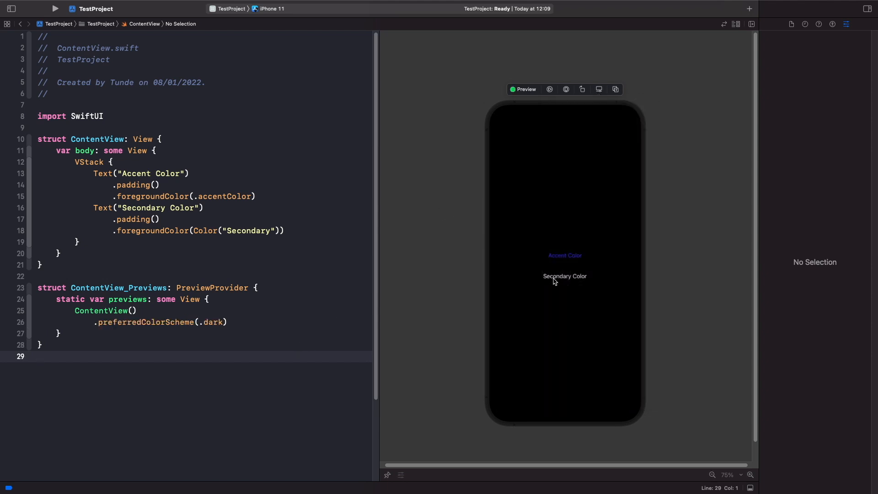
pyautogui.moveTo(751, 476)
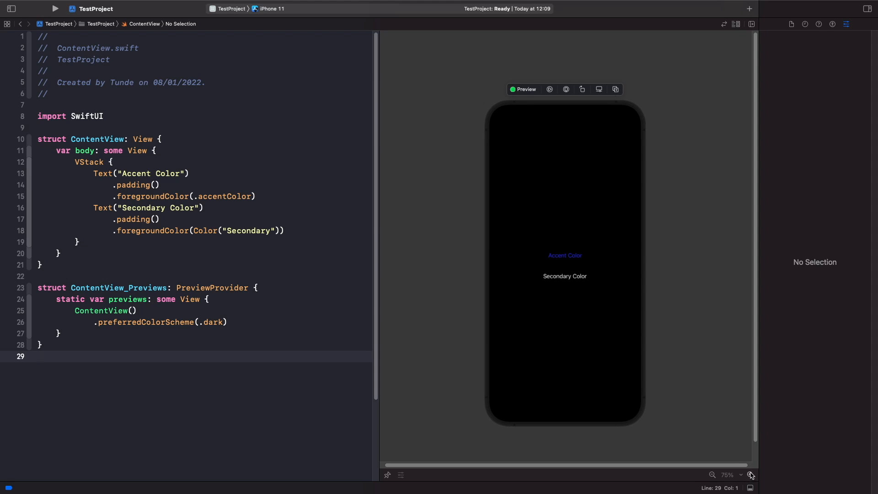
pyautogui.click(750, 474)
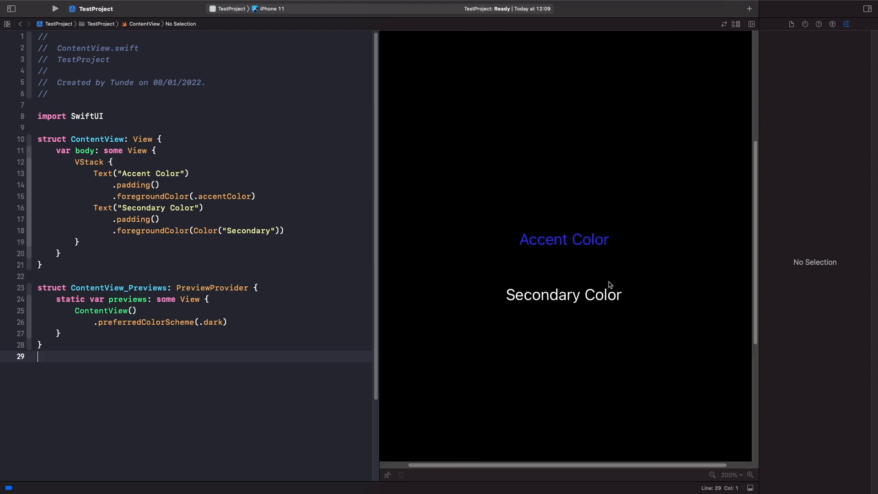
pyautogui.moveTo(555, 264)
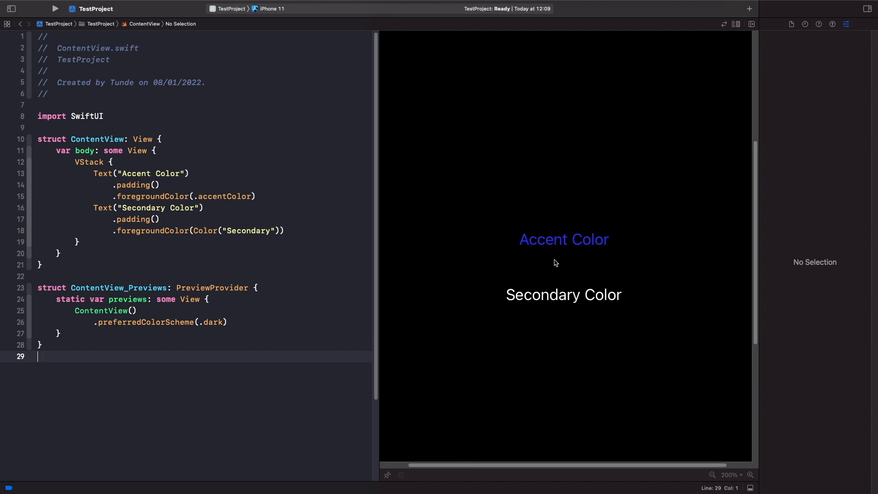
pyautogui.moveTo(550, 259)
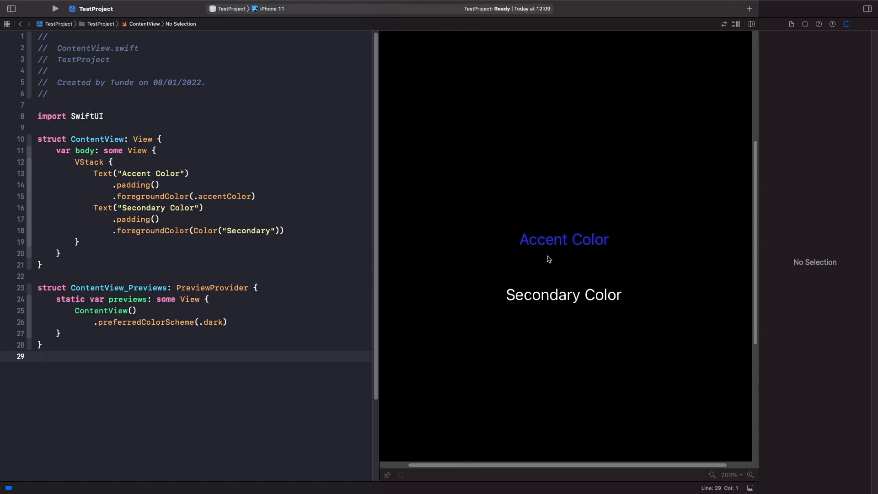
pyautogui.moveTo(83, 4)
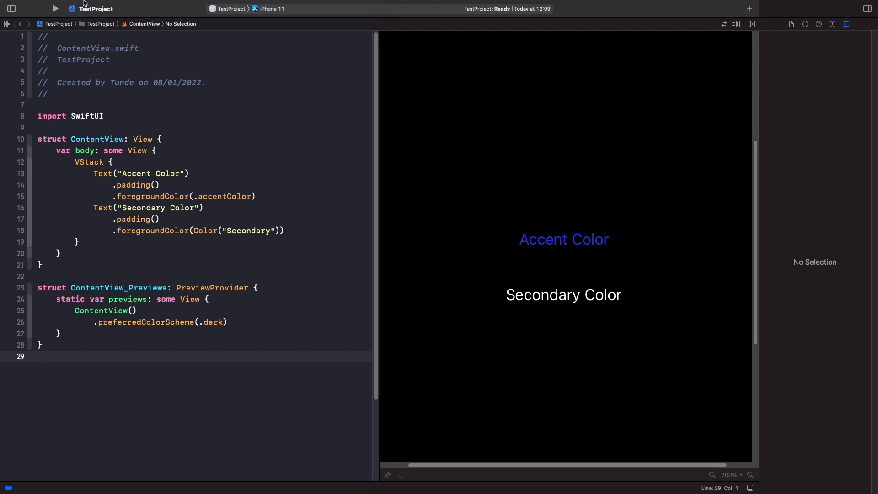
# Create a new folder in the asset catalog and name it 'Colours'.
pyautogui.click(10, 8)
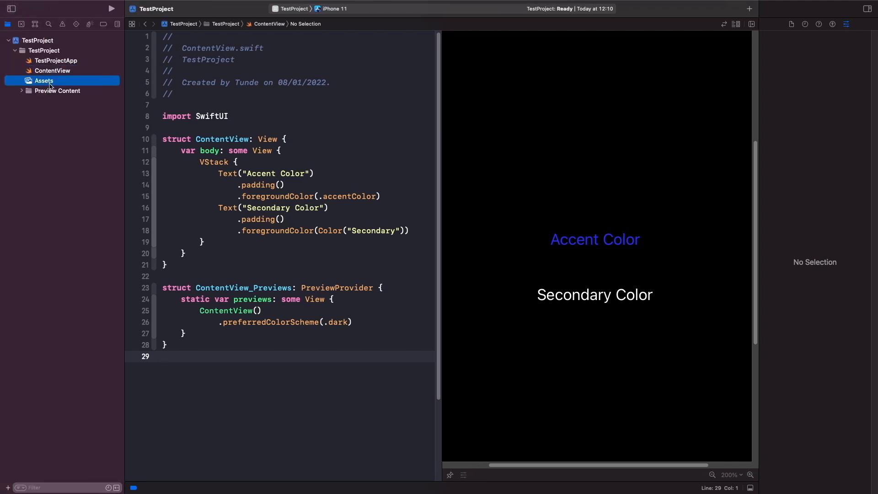
pyautogui.click(43, 80)
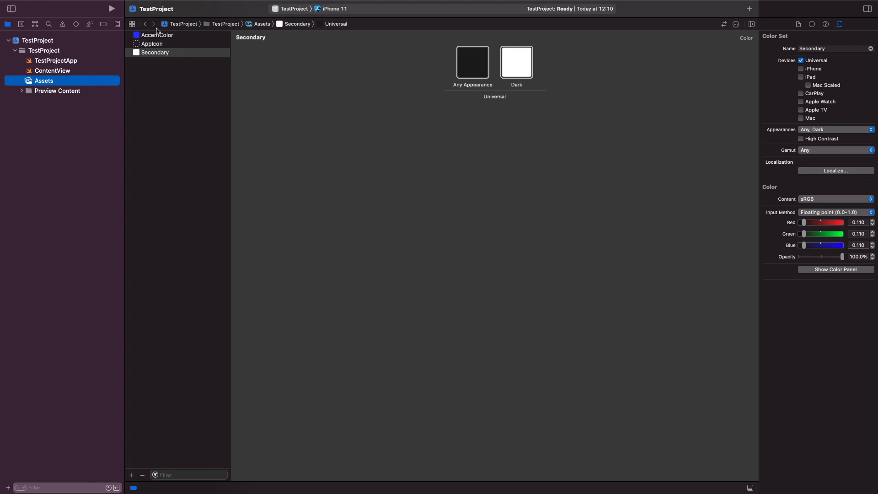
pyautogui.moveTo(156, 112)
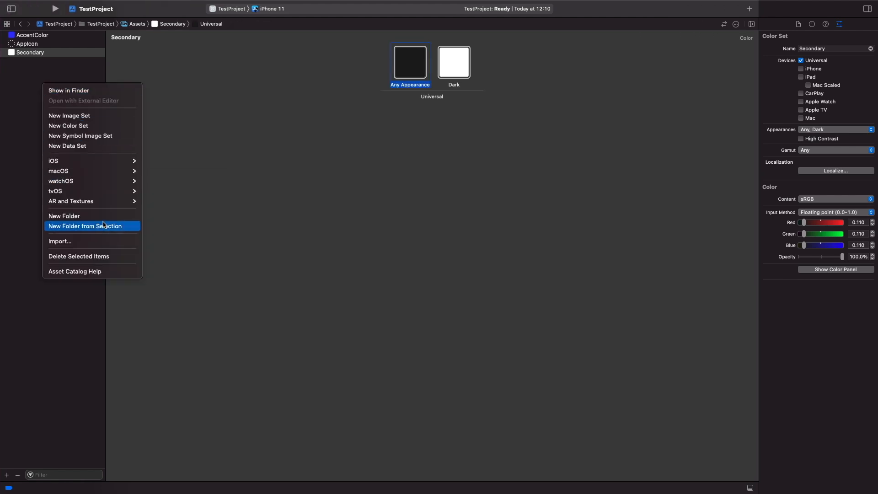
pyautogui.click(64, 216)
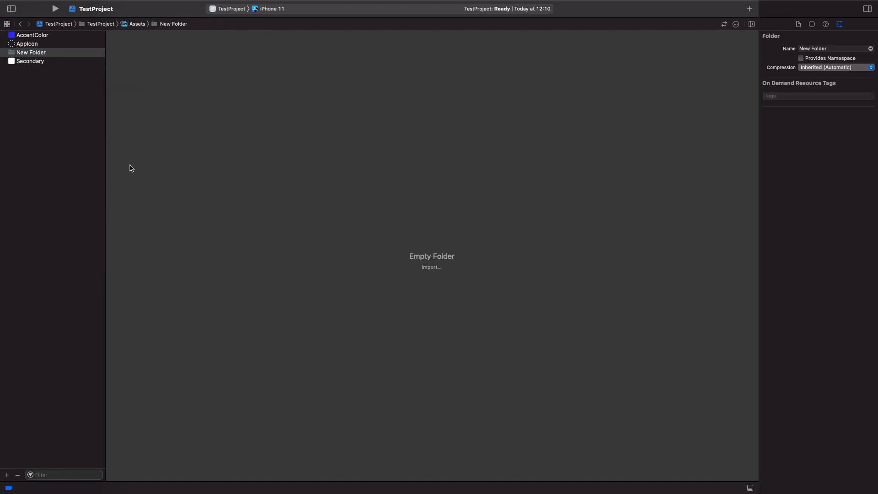
pyautogui.click(31, 52)
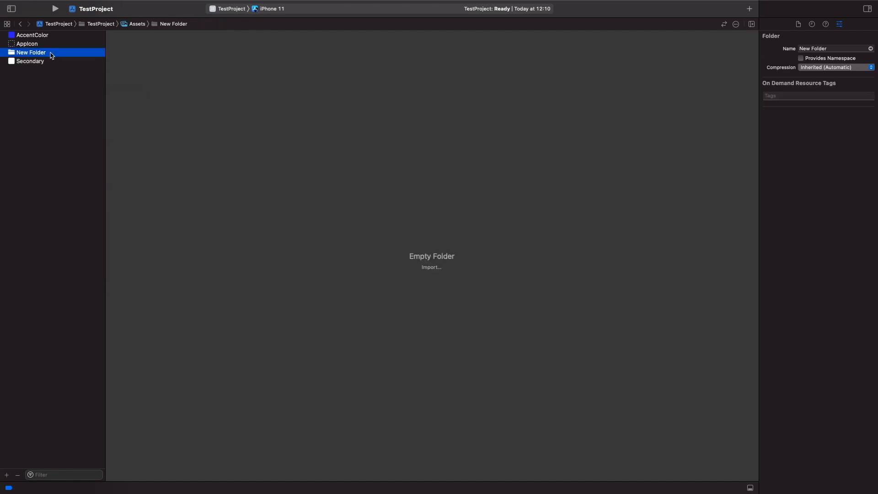
pyautogui.write('Colours')
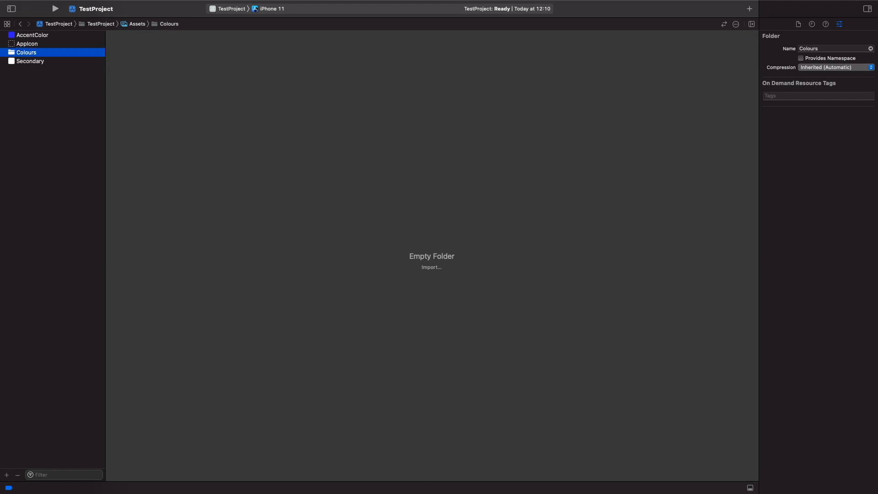
pyautogui.moveTo(118, 57)
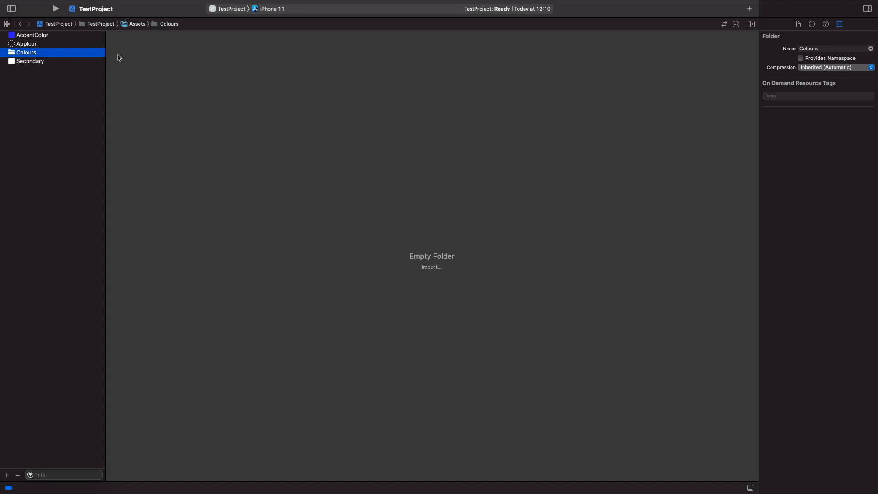
pyautogui.moveTo(81, 59)
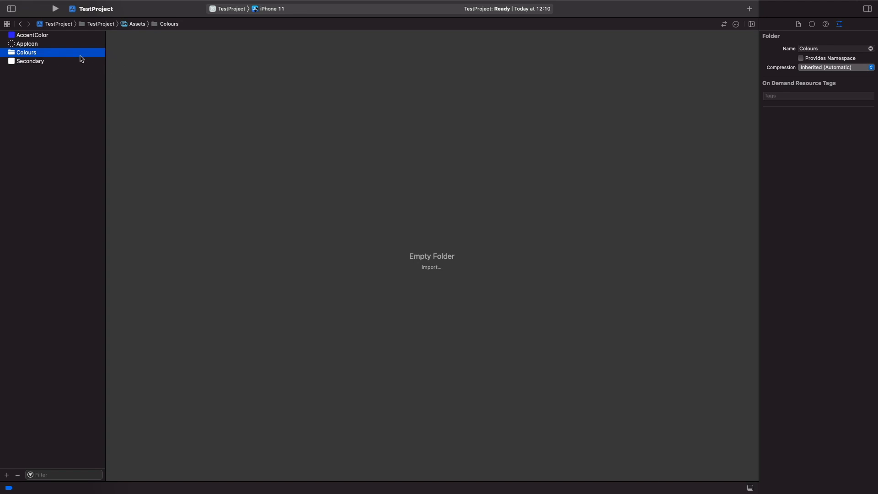
pyautogui.moveTo(75, 57)
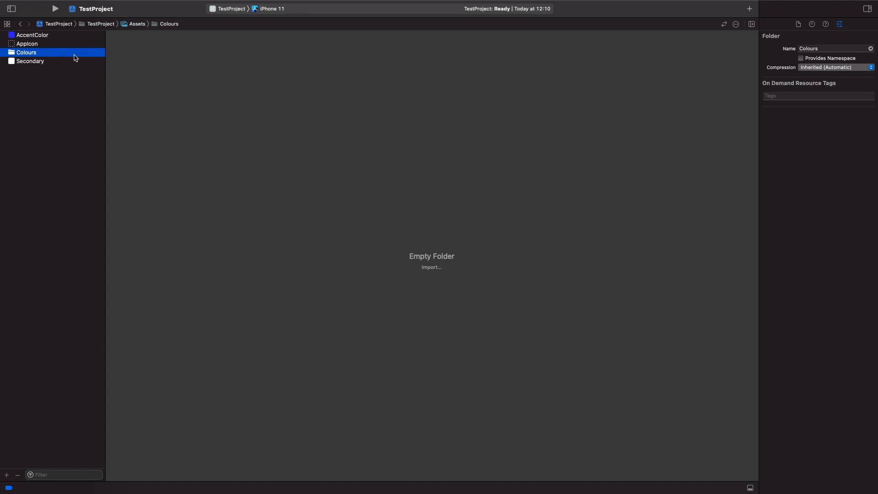
pyautogui.moveTo(46, 37)
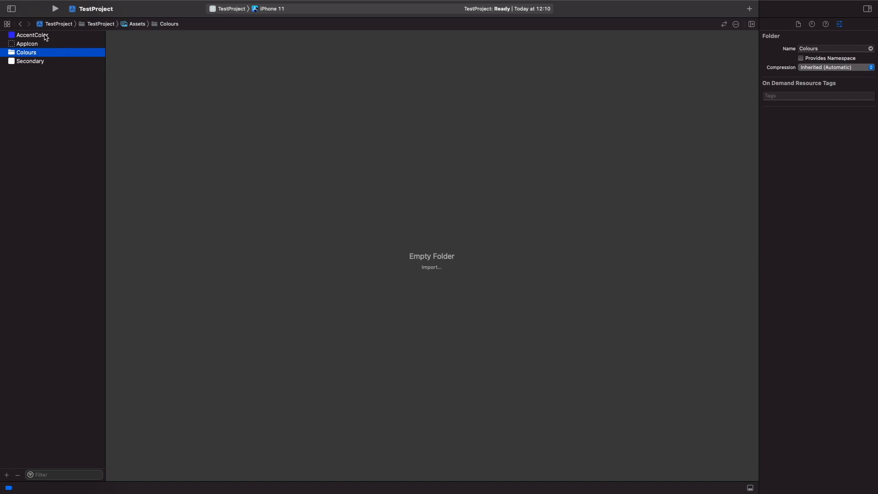
# Move the AccentColor and Secondary colour sets into the Colours folder.
pyautogui.click(40, 52)
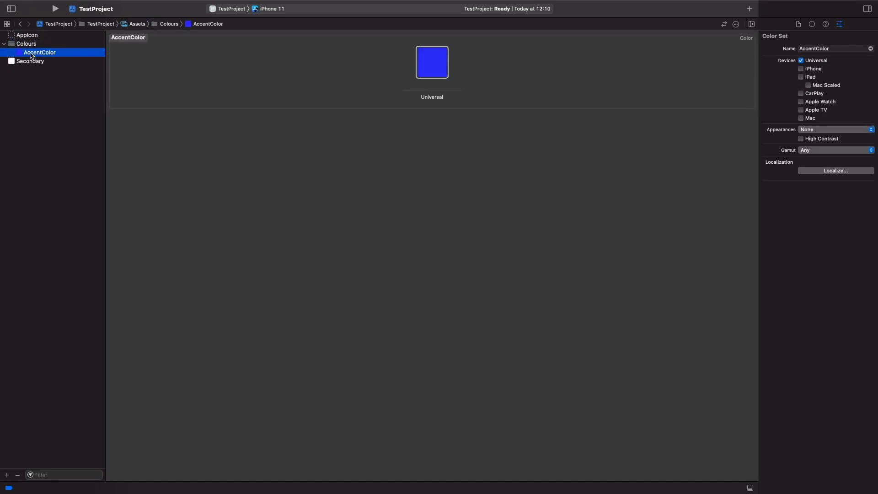
pyautogui.click(37, 61)
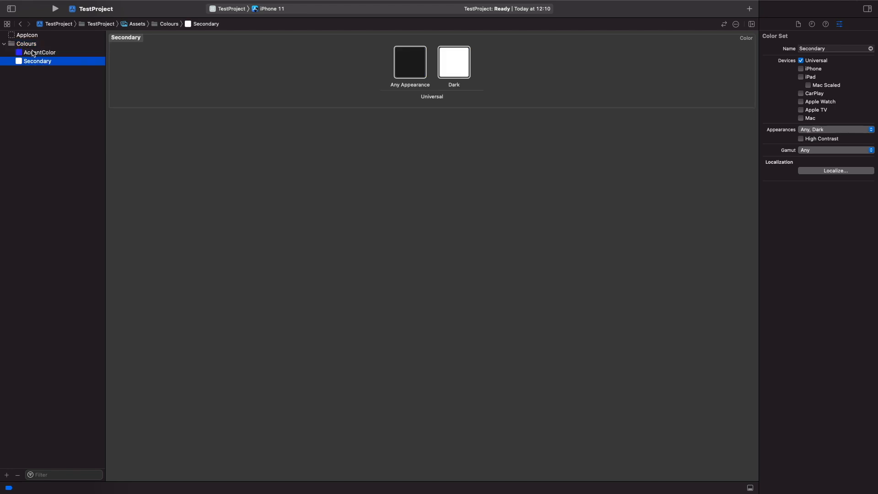
pyautogui.click(26, 44)
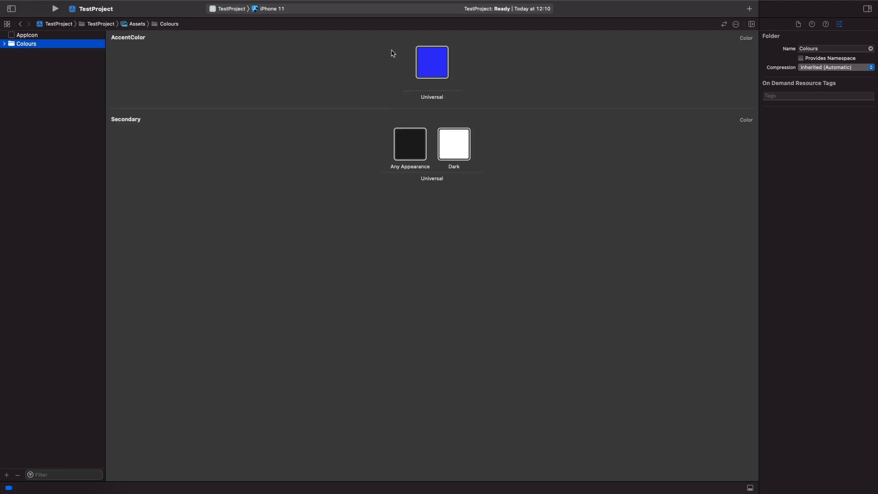
pyautogui.moveTo(397, 64)
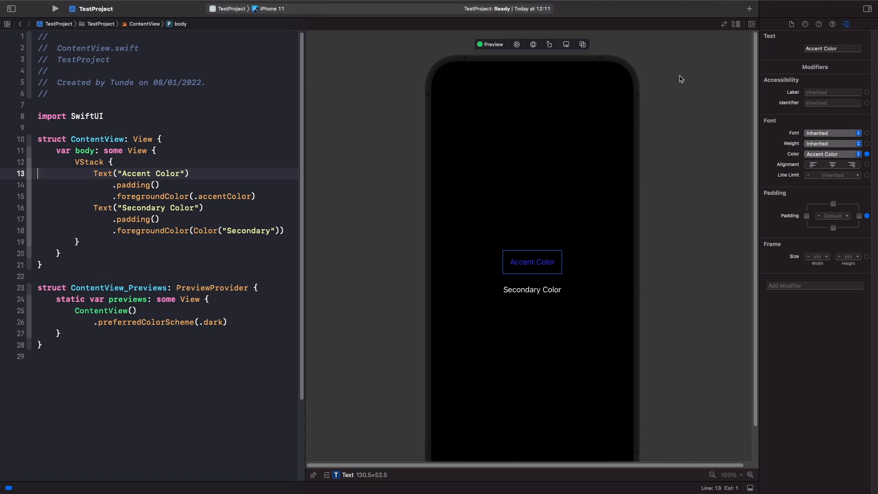
pyautogui.moveTo(676, 81)
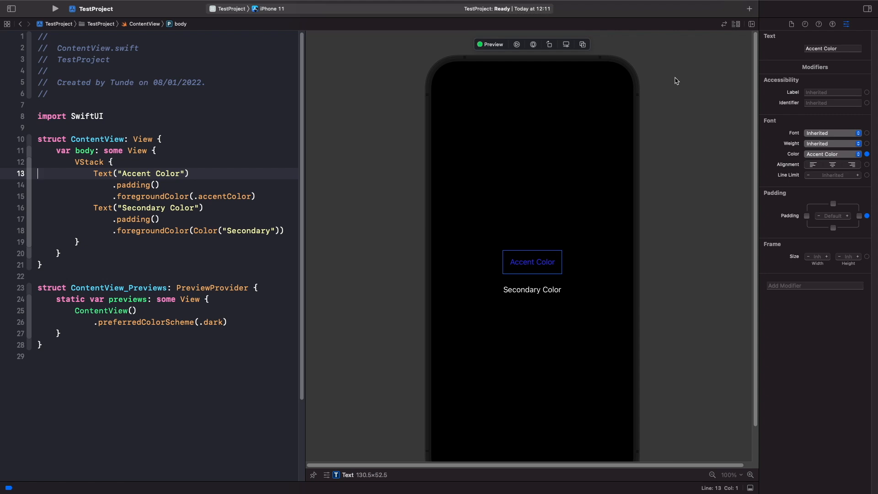
pyautogui.moveTo(753, 15)
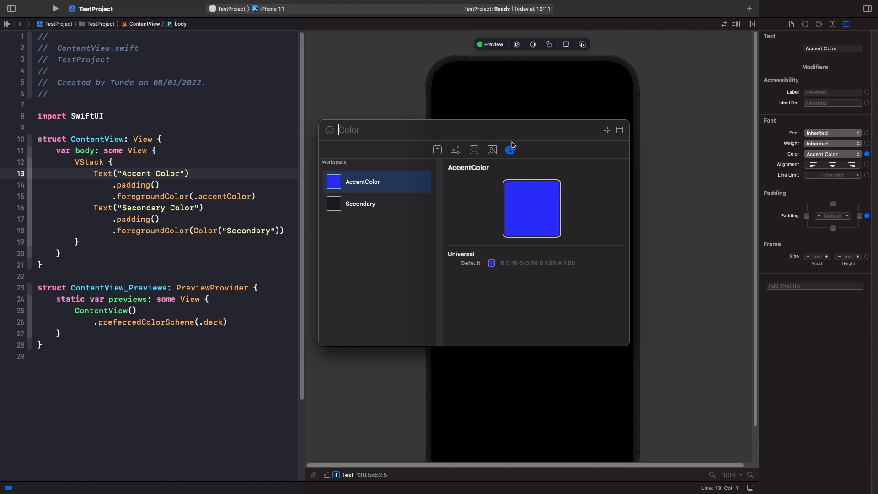
pyautogui.moveTo(508, 150)
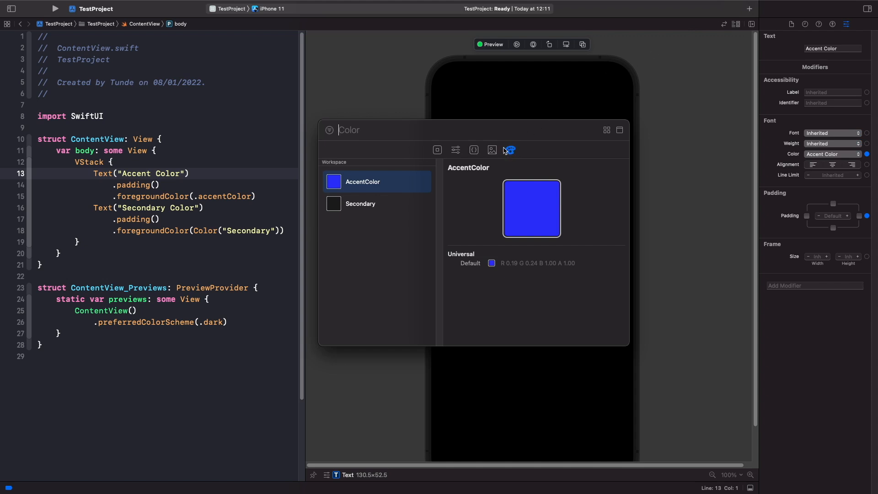
pyautogui.moveTo(368, 203)
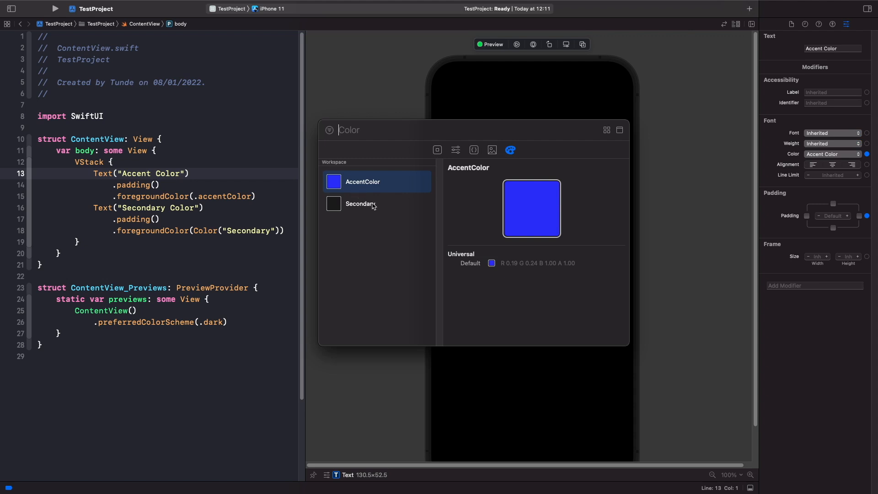
# Insert Color("Secondary") from the Library's colours after the second Text in the VStack.
pyautogui.click(360, 203)
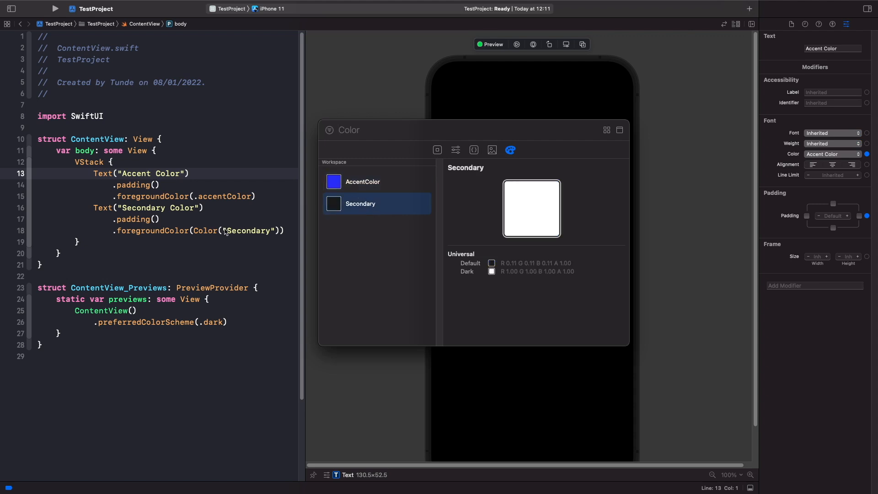
pyautogui.moveTo(251, 233)
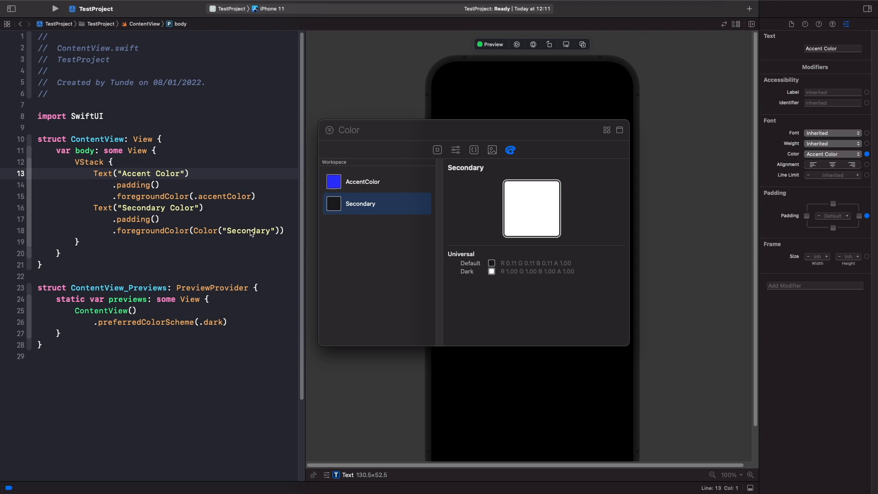
pyautogui.moveTo(270, 237)
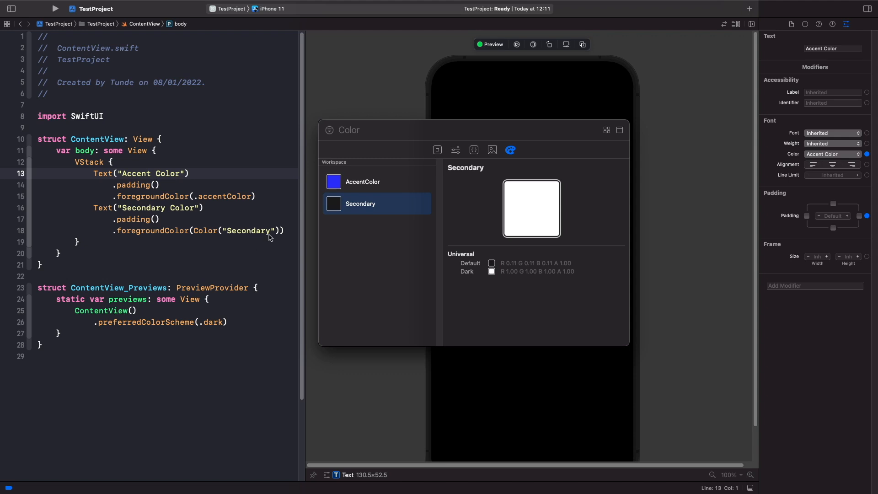
pyautogui.moveTo(260, 239)
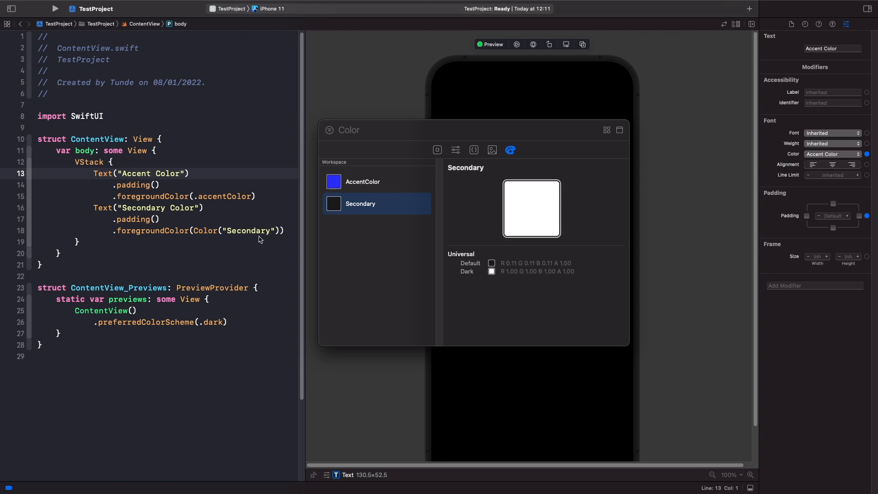
pyautogui.moveTo(361, 185)
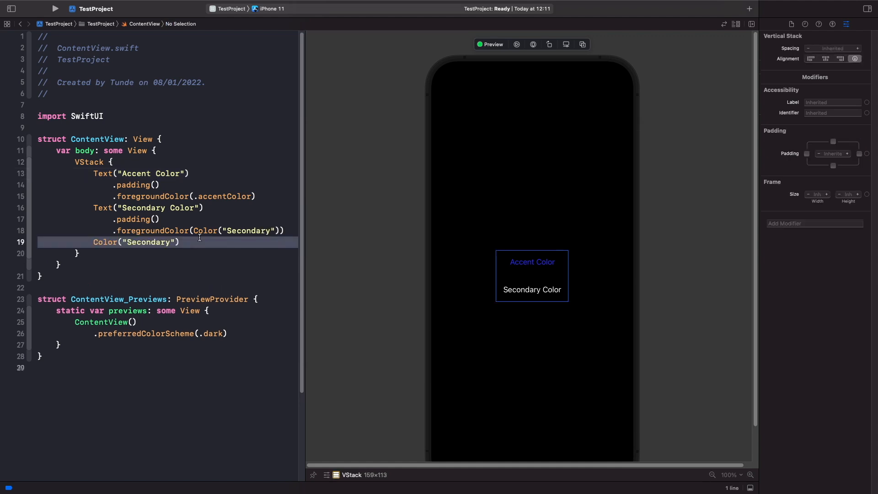
pyautogui.click(134, 242)
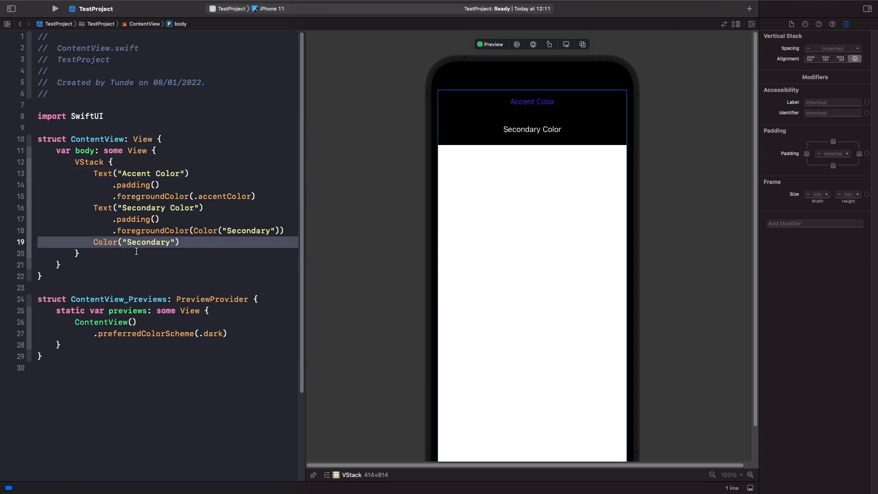
pyautogui.moveTo(495, 148)
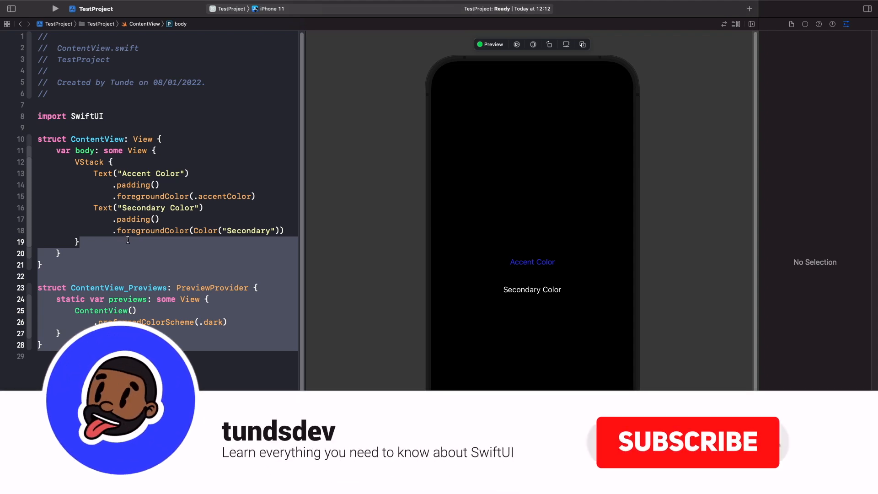
# Delete the Color("Secondary") line from ContentView's VStack.
pyautogui.click(687, 442)
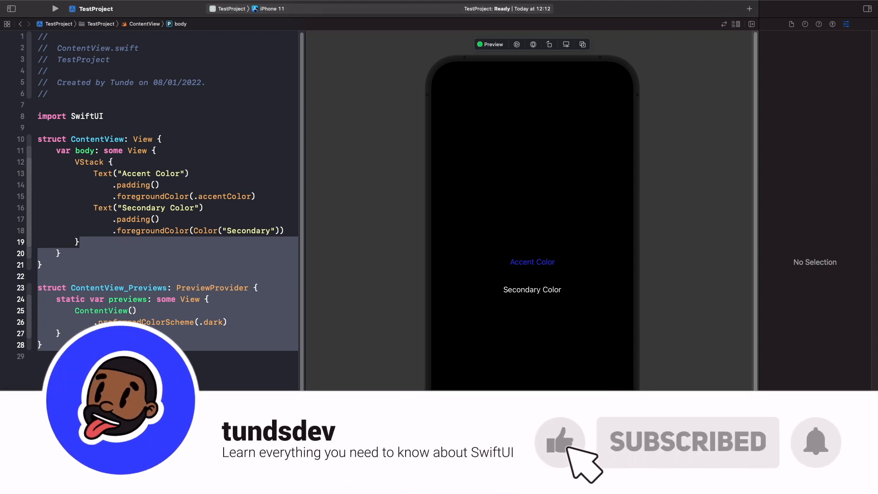